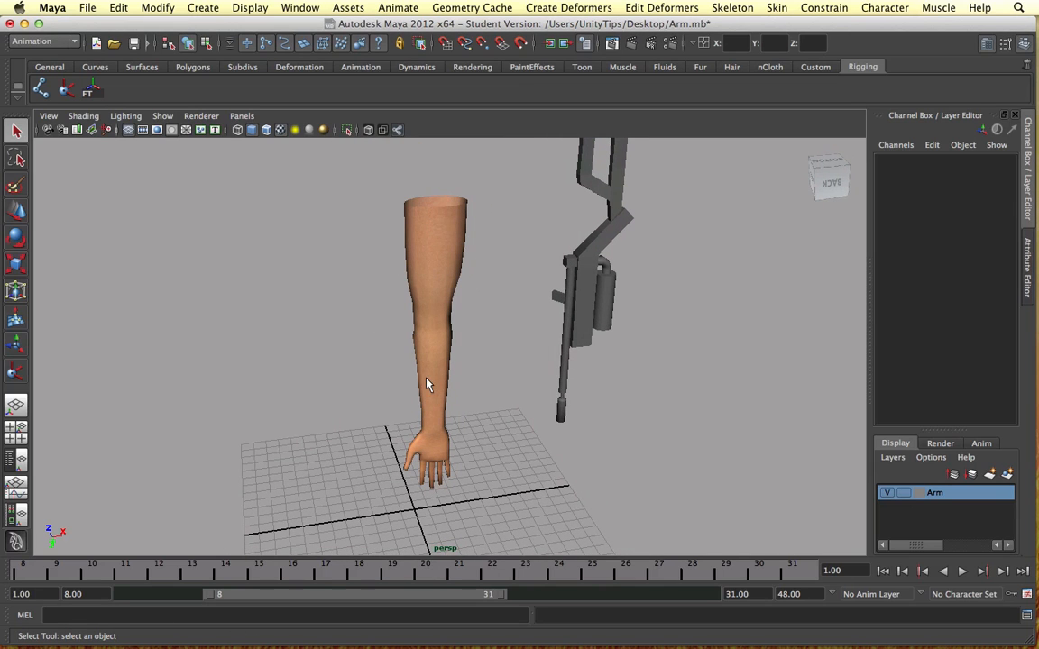
mouse_move(355, 300)
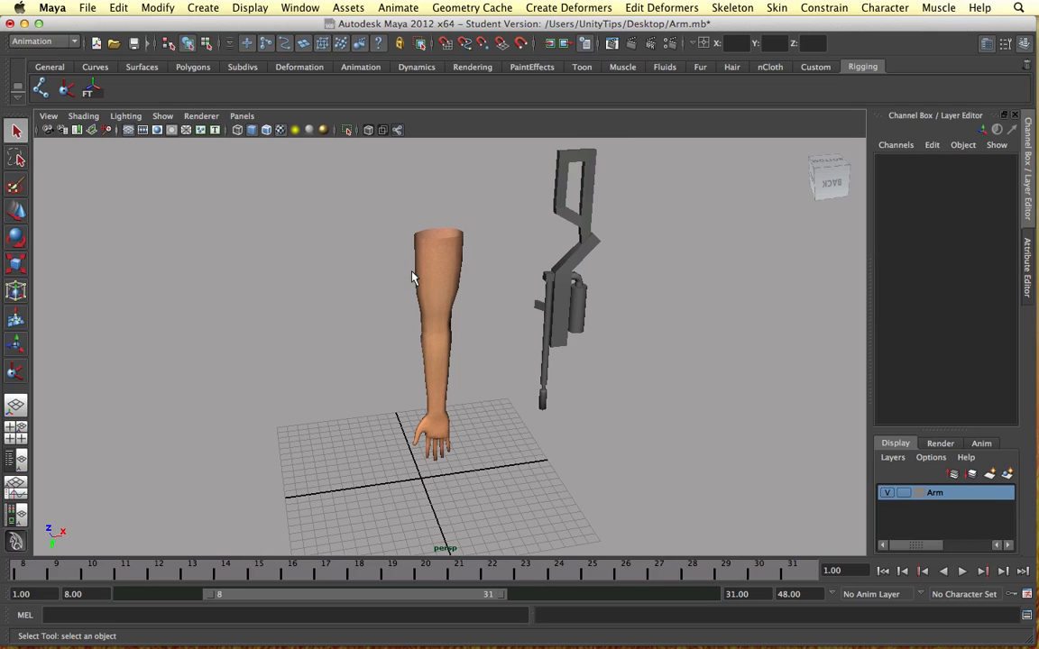
mouse_move(451, 273)
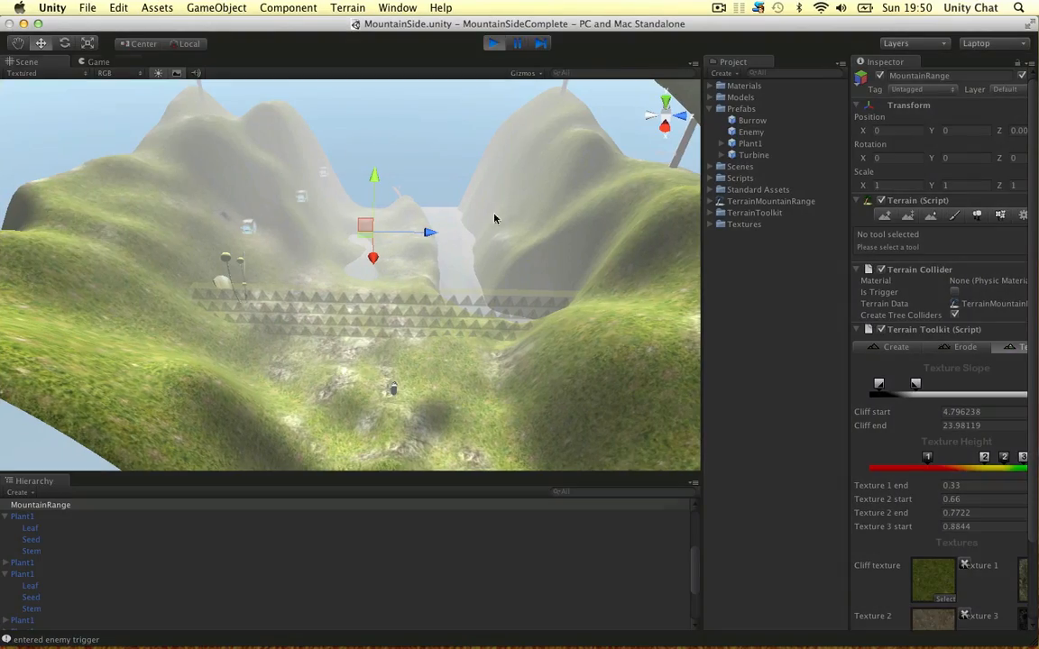
Frame the hand of the arm mesh in view and clear its selection.
click(98, 61)
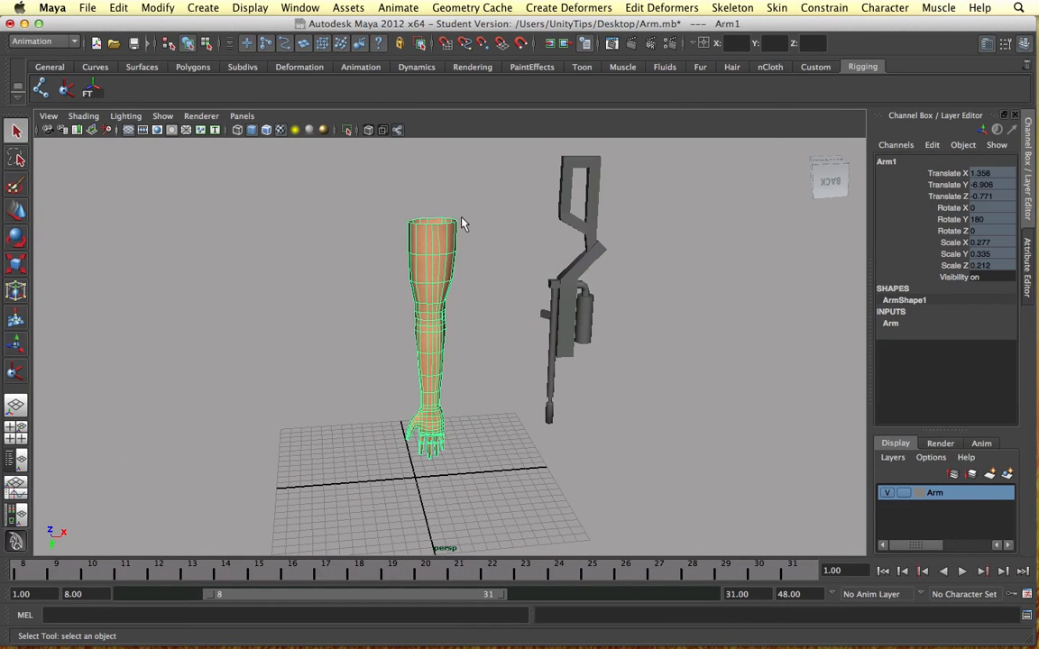
drag(460, 225, 486, 215)
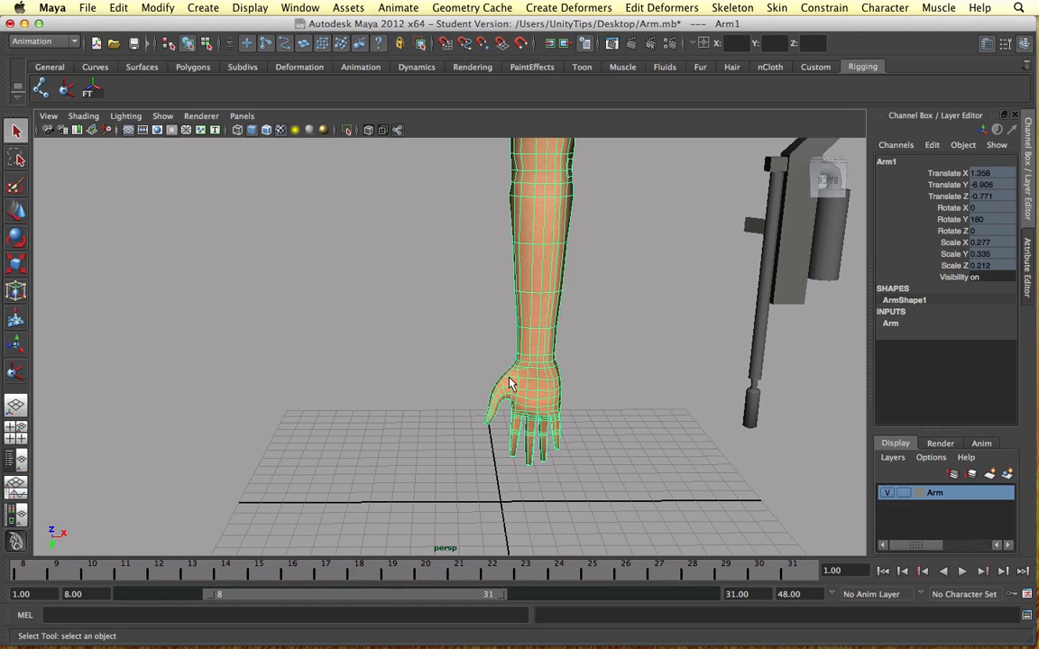
drag(509, 383, 595, 383)
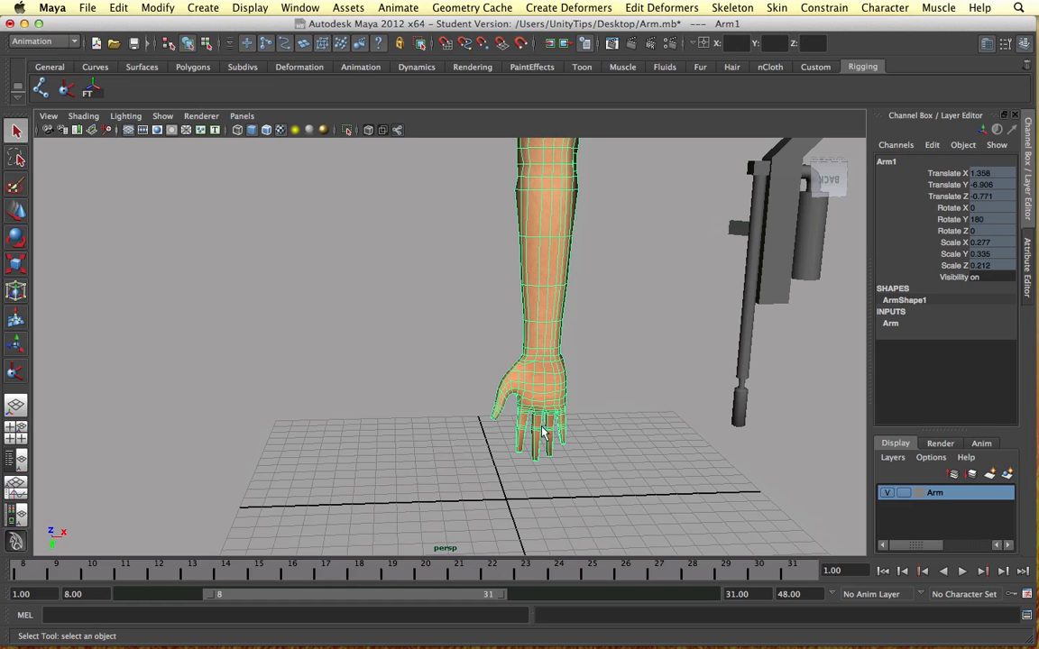
click(564, 322)
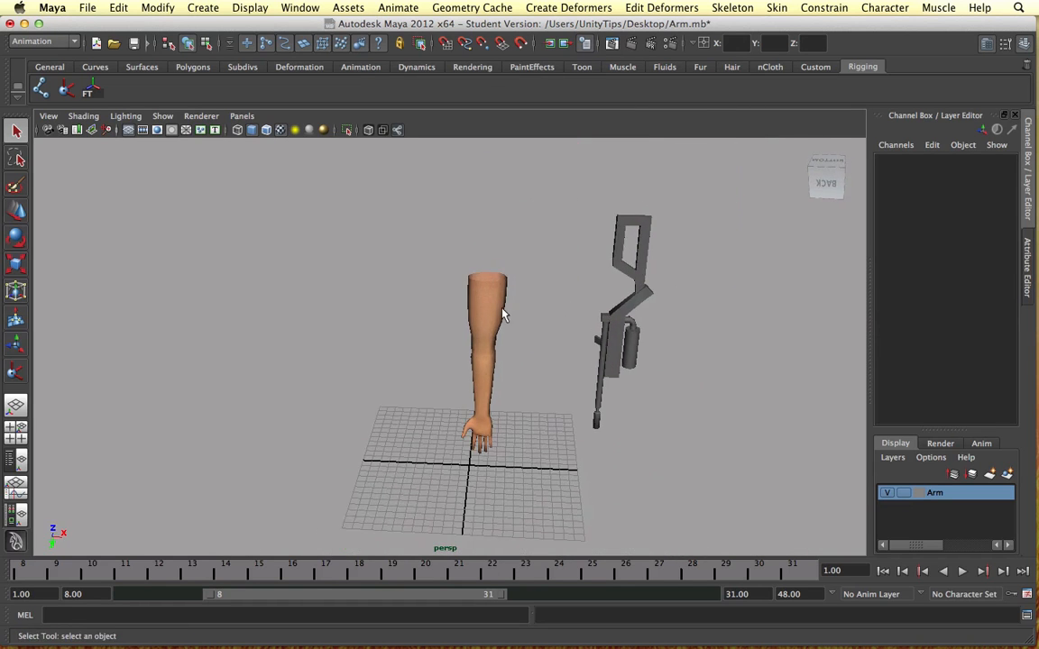
click(41, 89)
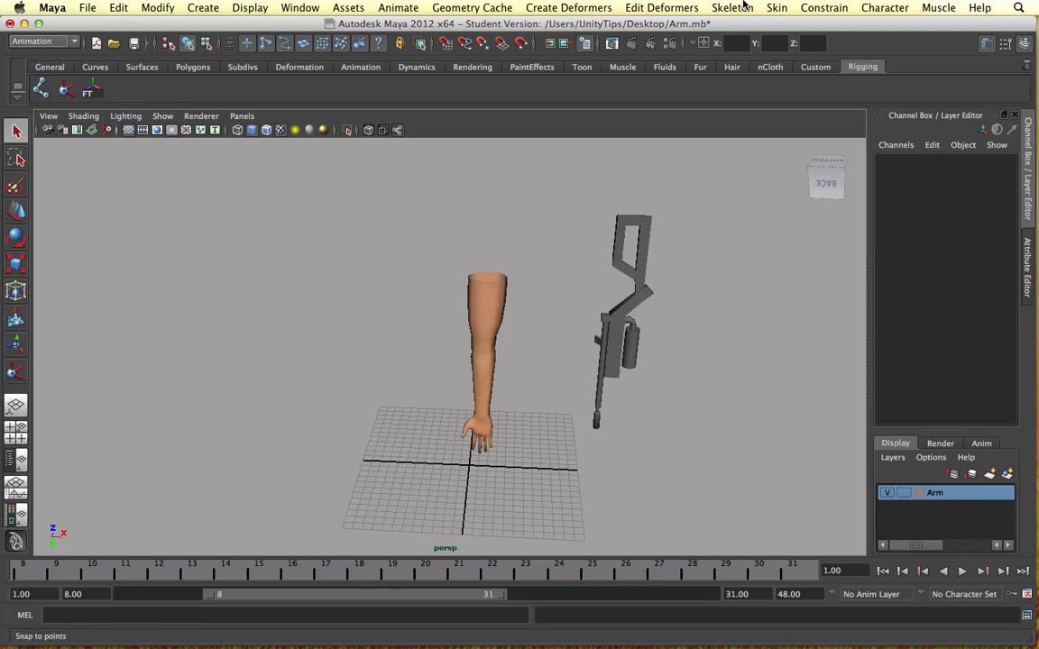
Activate the Joint Tool from the Skeleton menu to begin the arm skeleton.
click(733, 7)
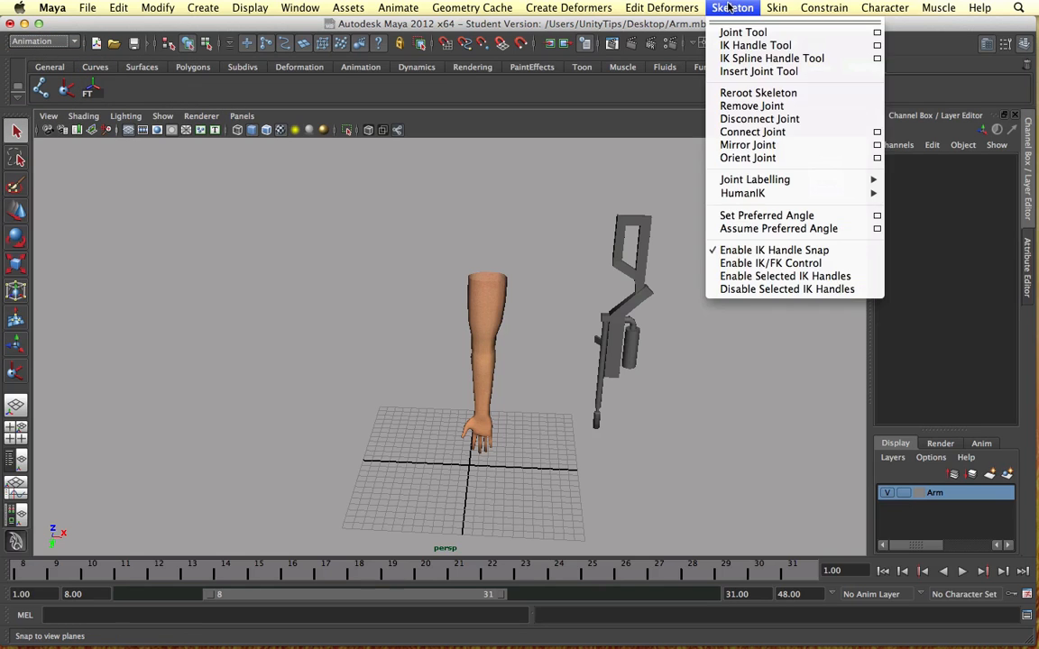
mouse_move(742, 32)
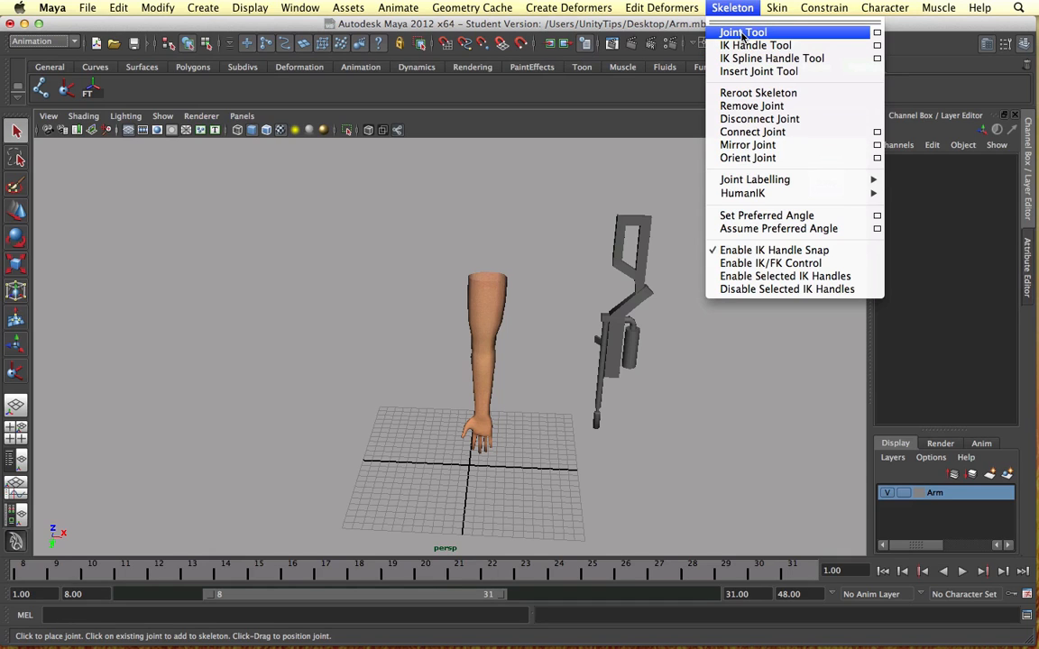
mouse_move(743, 32)
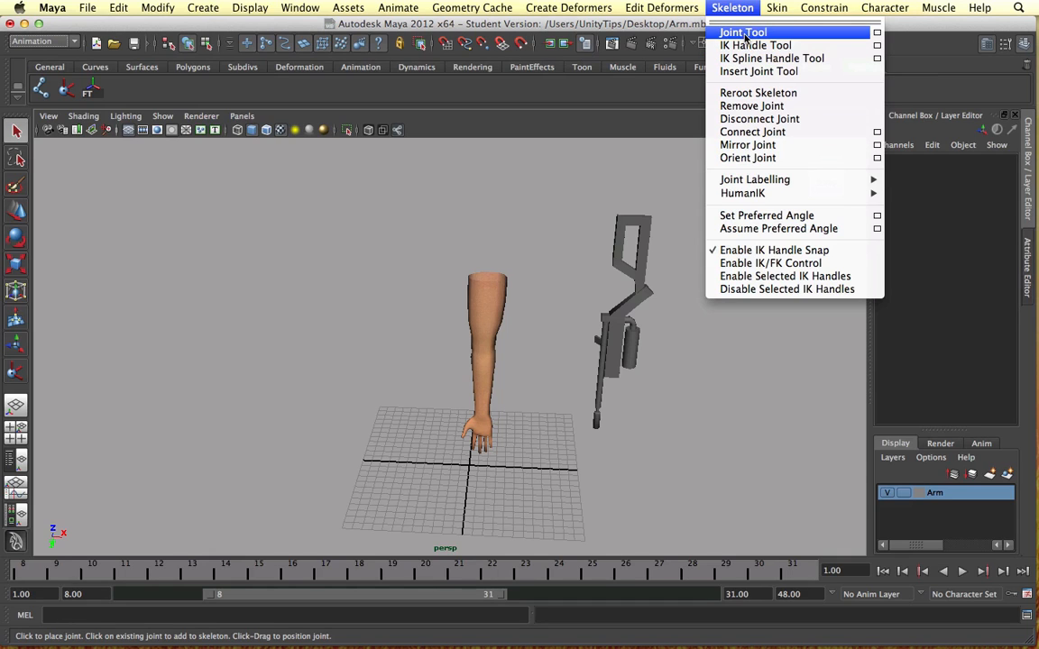
mouse_move(755, 45)
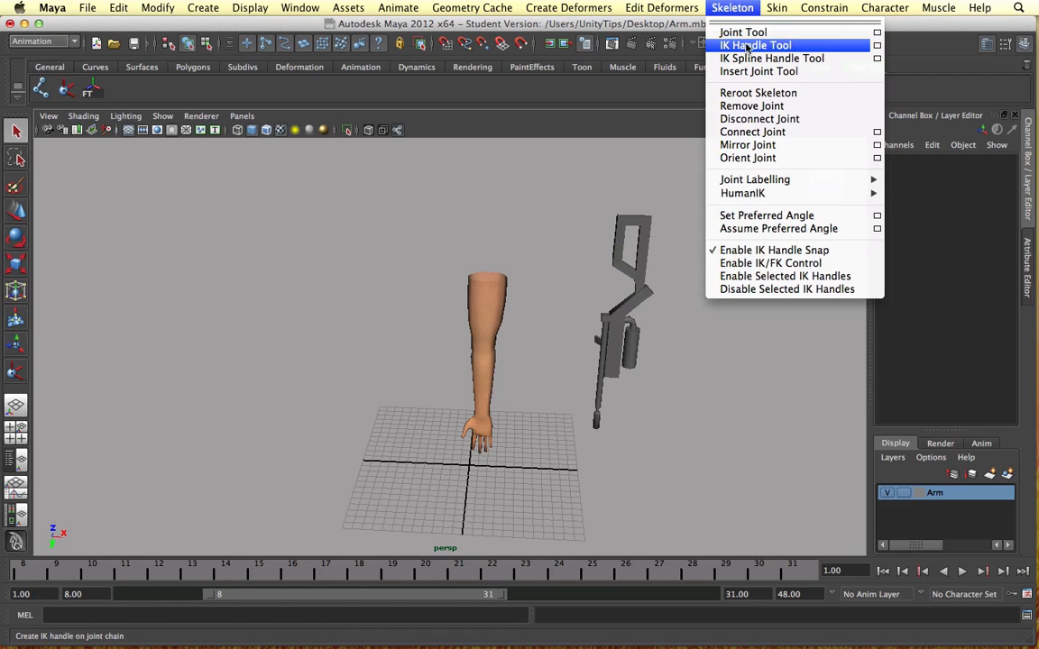
click(756, 45)
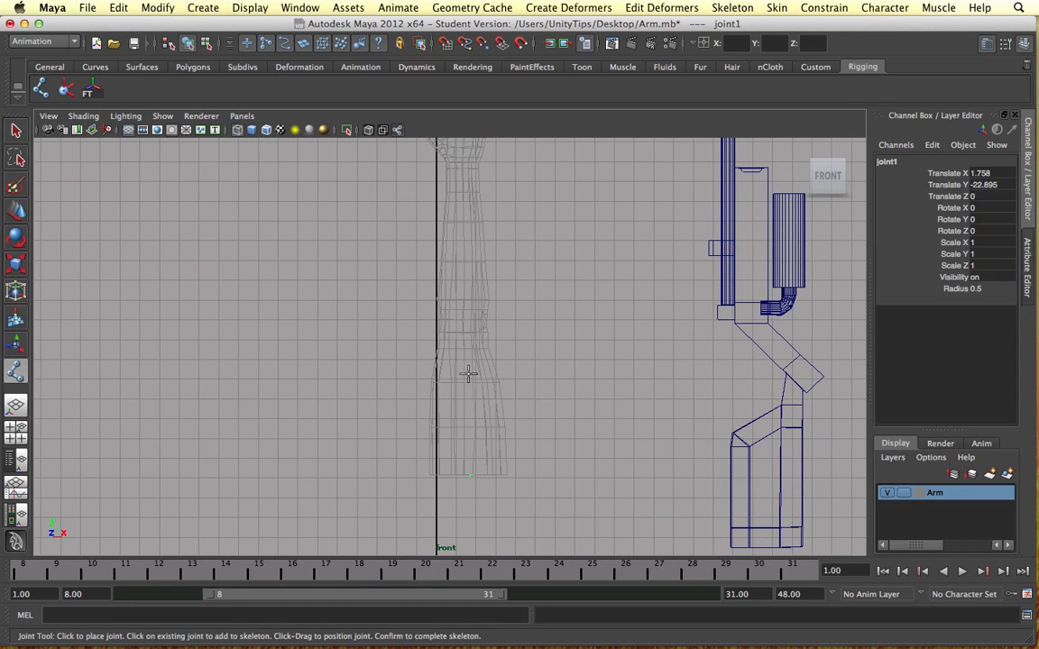
mouse_move(468, 322)
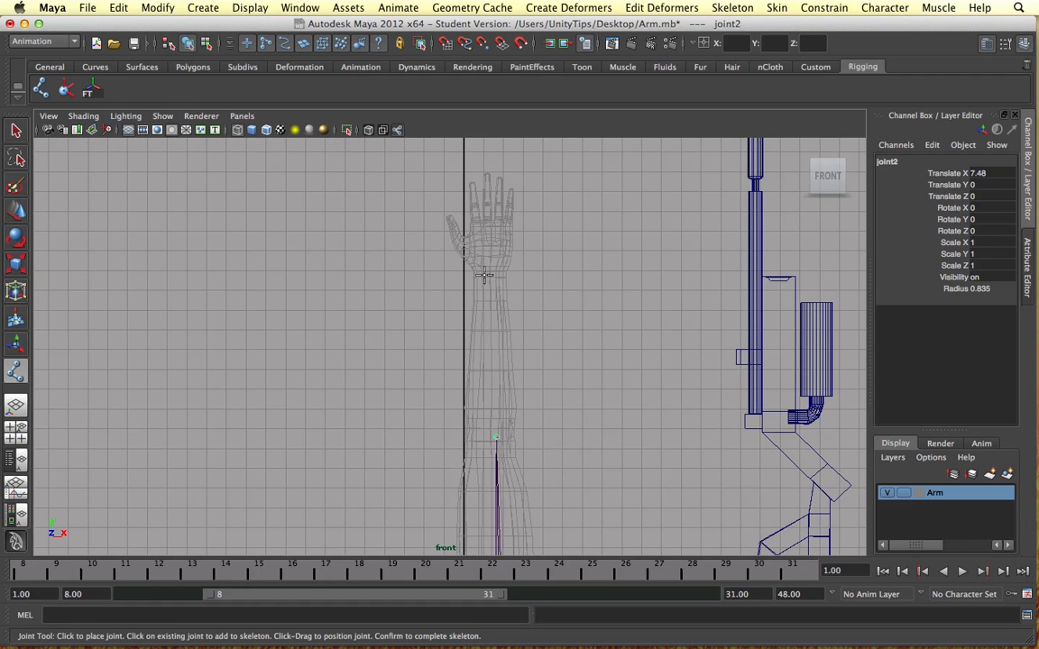
Place the wrist joint at the hand base and select the shoulder-end joint.
click(492, 275)
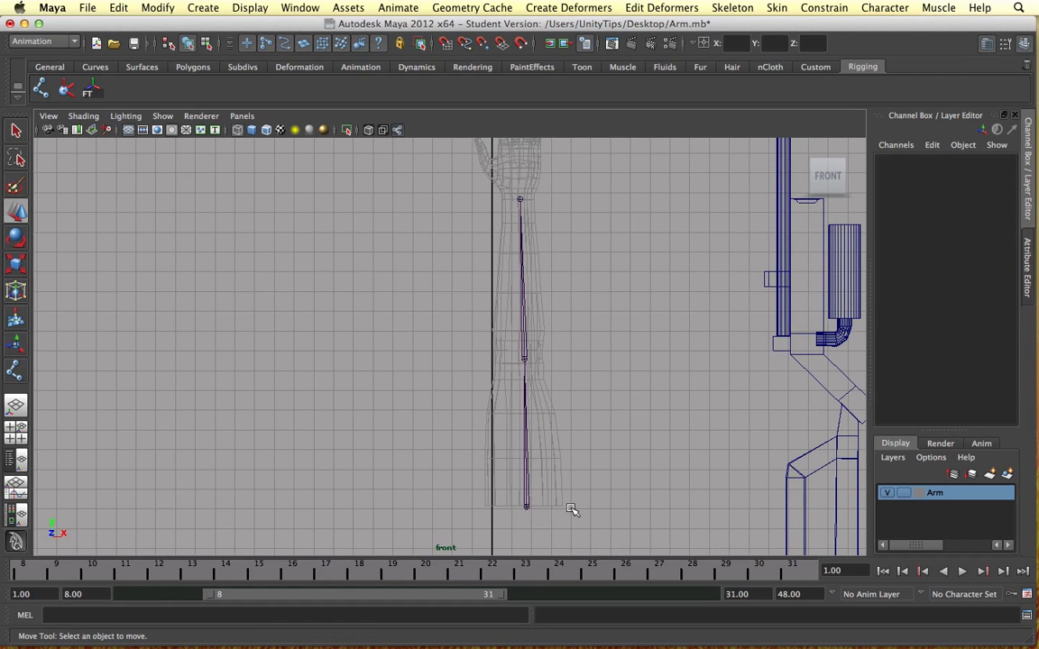
click(522, 508)
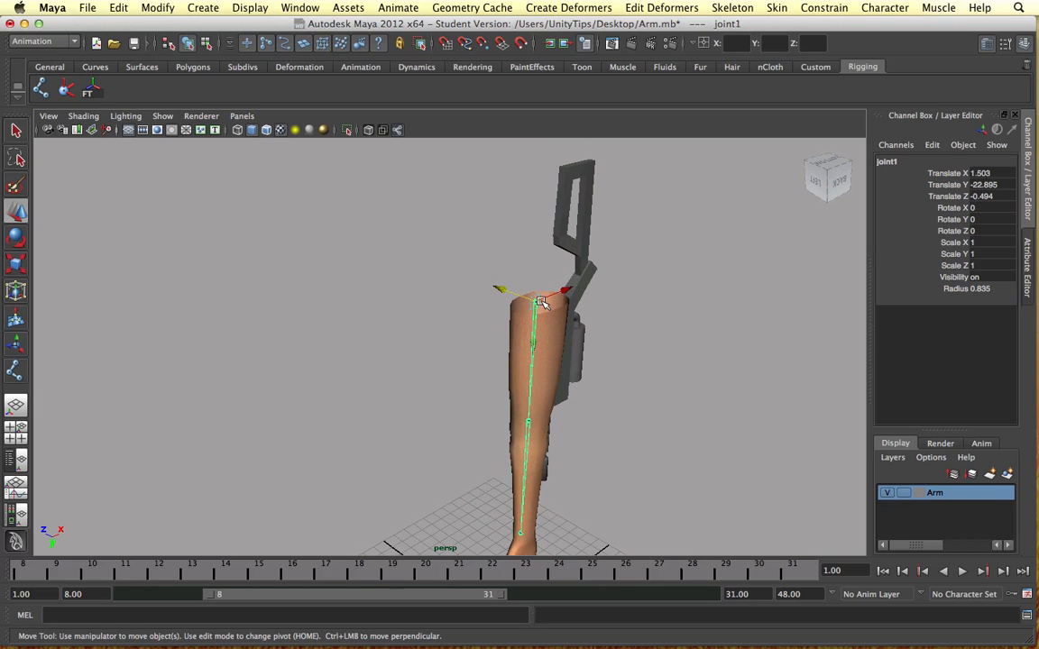
Smooth-bind the Arm mesh to the three-joint chain via Skin > Bind Skin.
click(528, 388)
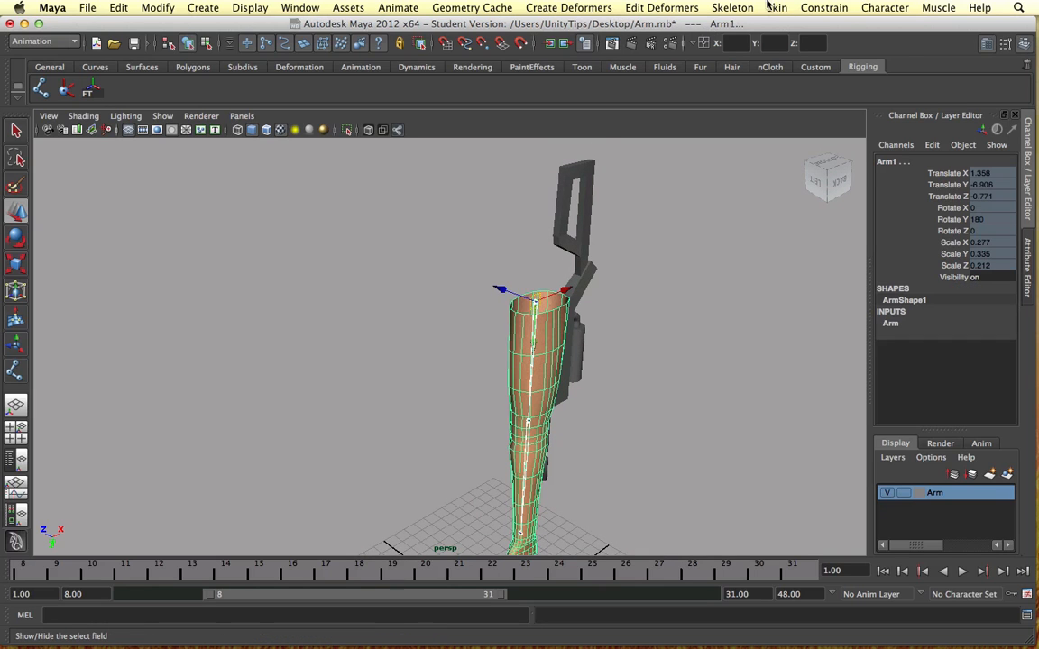
click(776, 7)
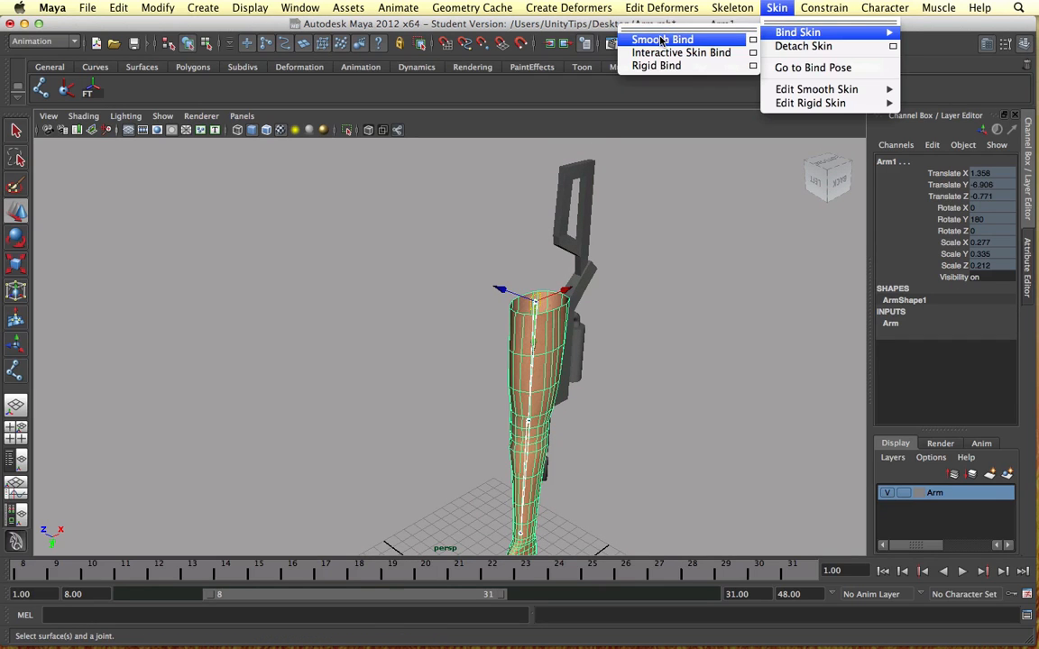
click(662, 39)
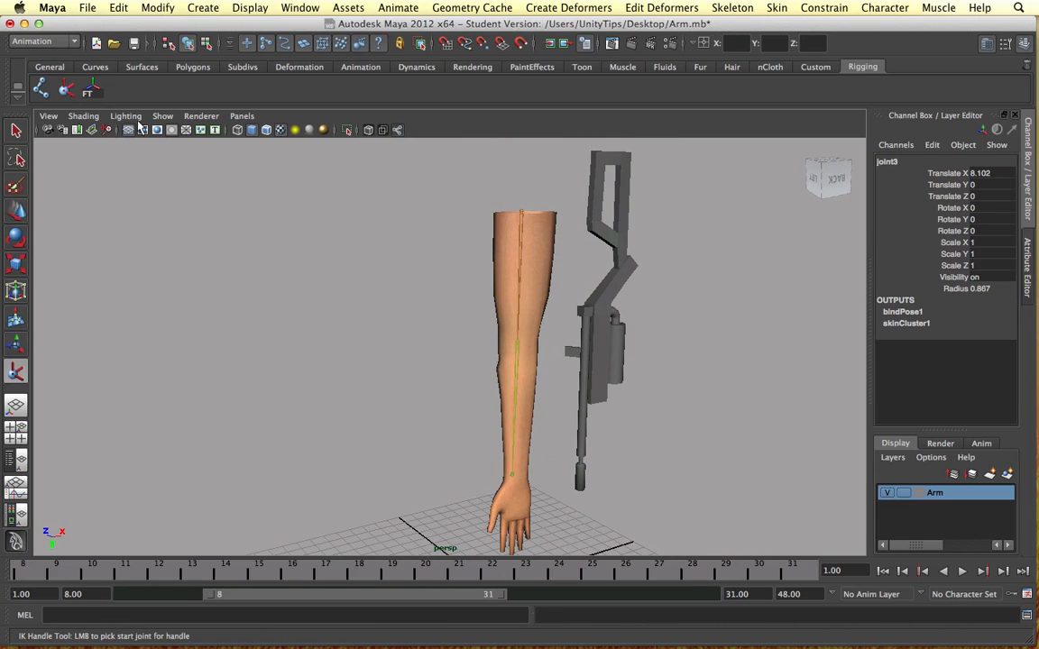
Create an IK handle running from the shoulder joint to the wrist joint.
click(526, 219)
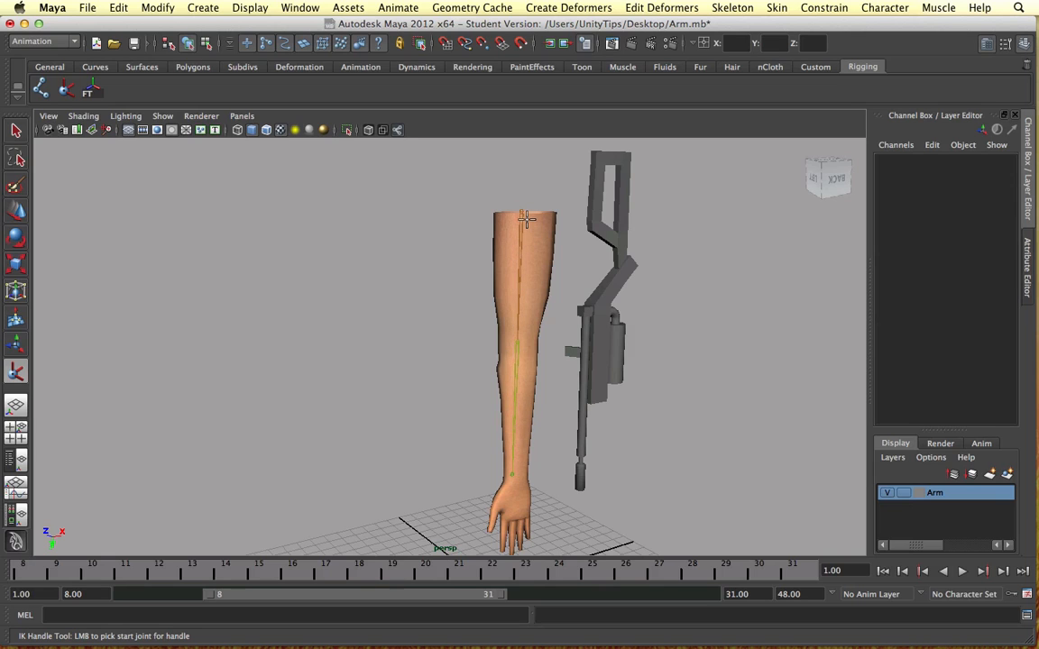
click(522, 214)
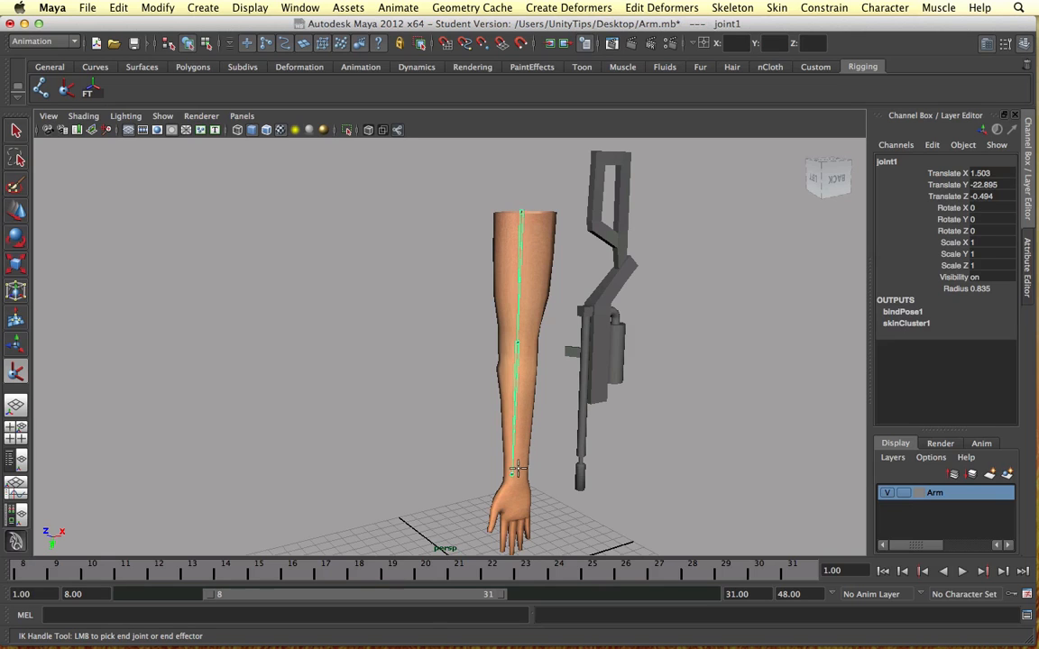
click(514, 471)
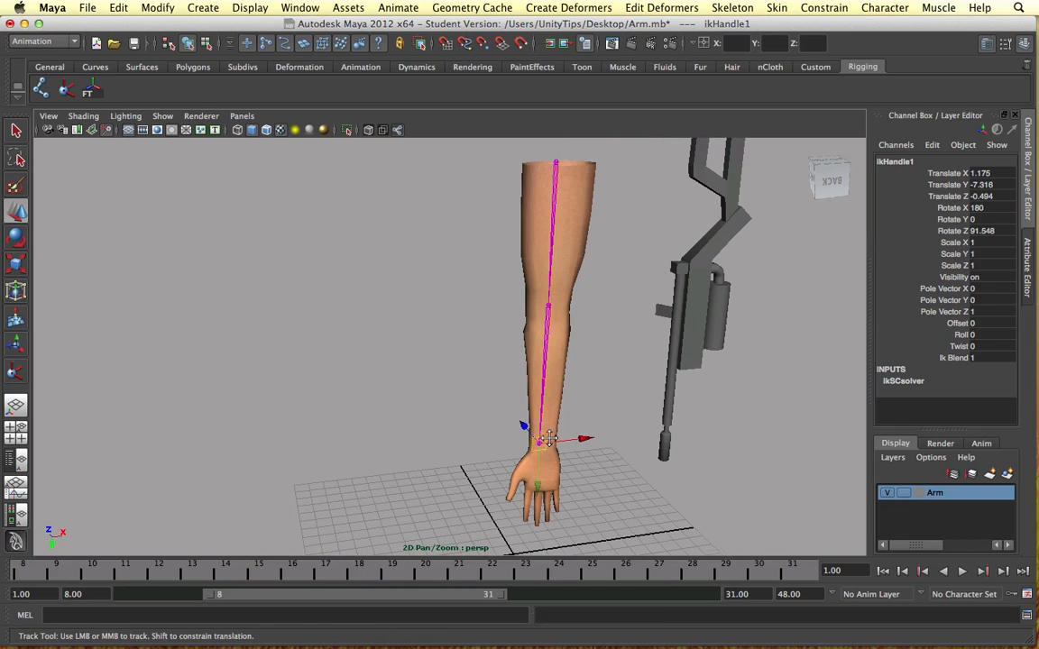
Move ikHandle1 to bend the arm at the elbow and swing the hand around.
drag(550, 437, 510, 374)
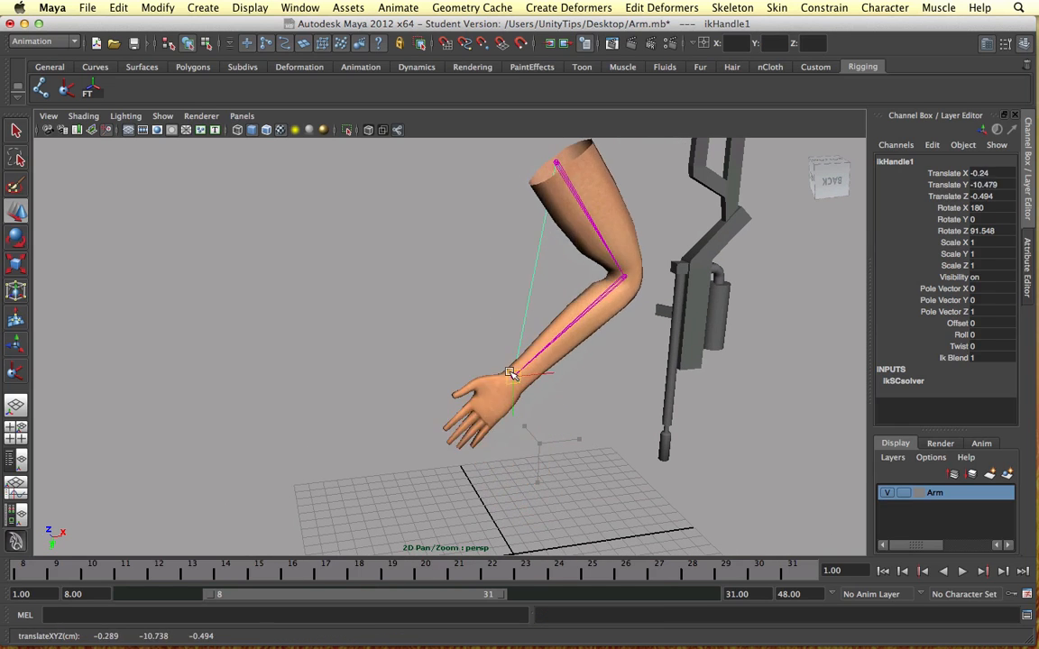
drag(511, 373, 511, 320)
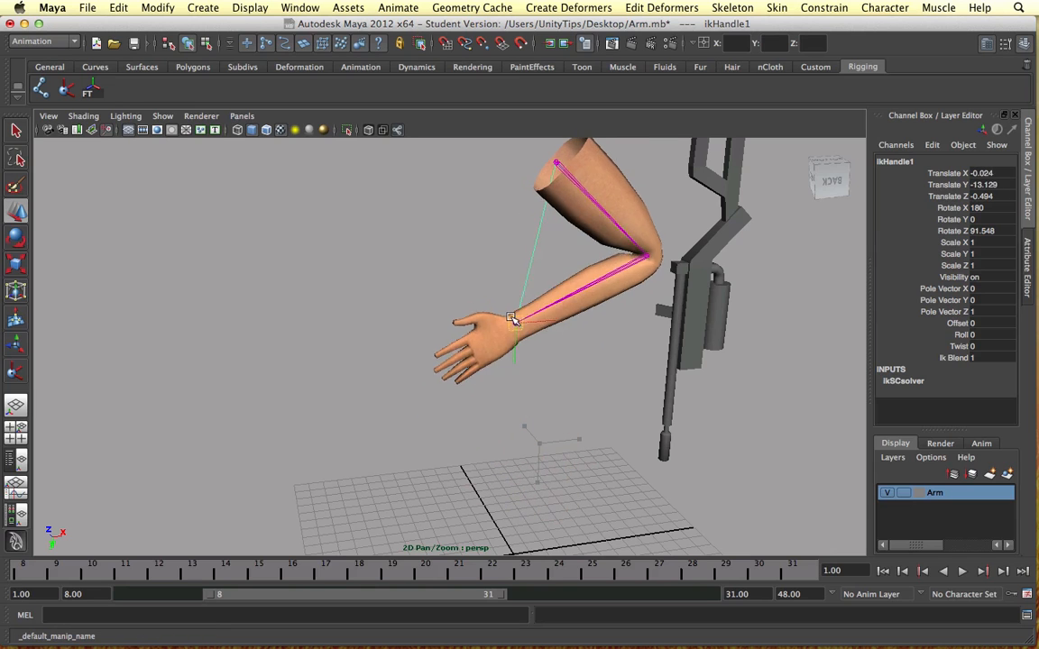
drag(513, 321, 492, 325)
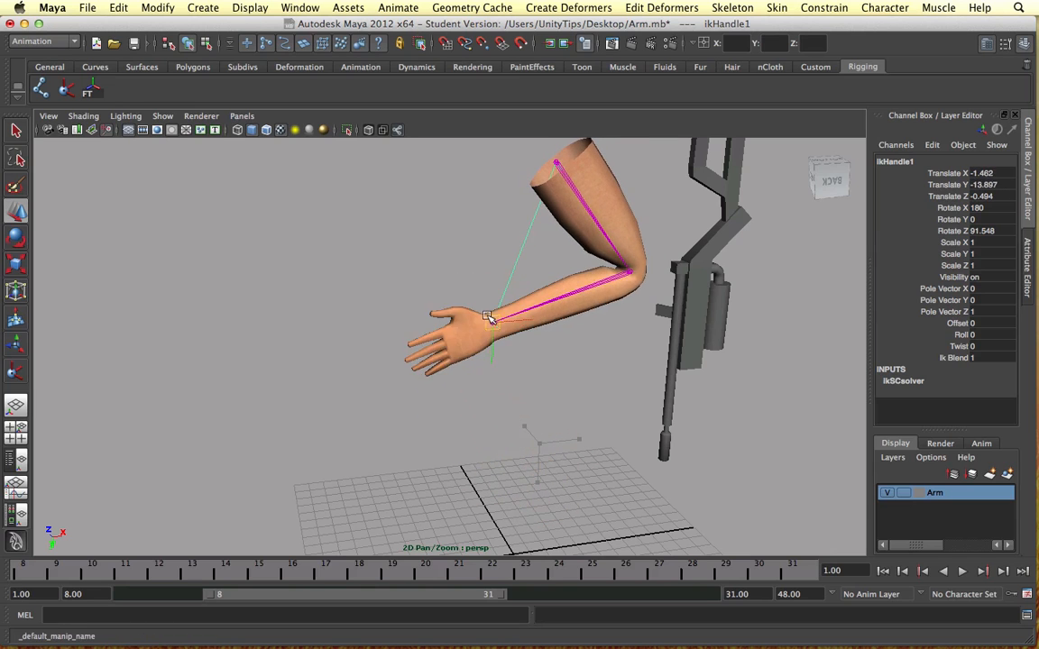
drag(542, 316, 549, 411)
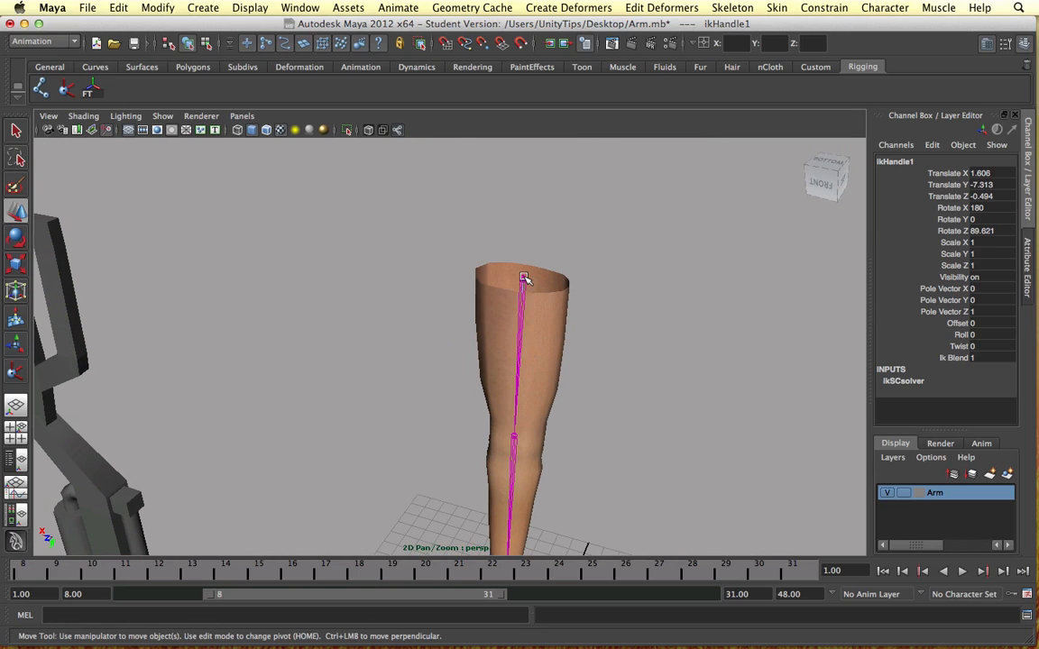
click(776, 7)
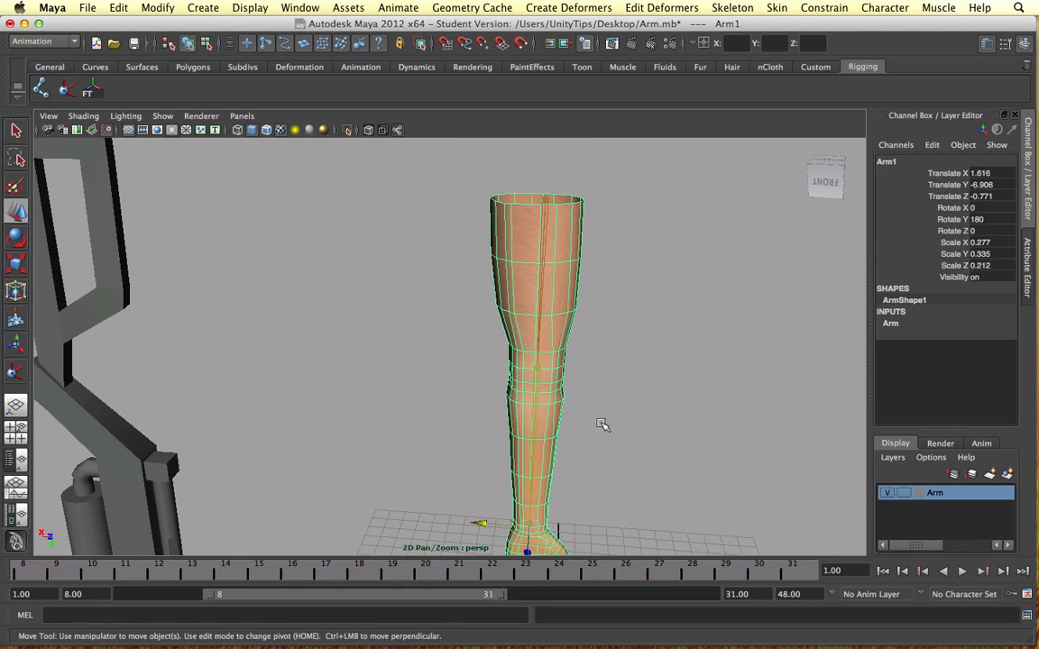
key(space)
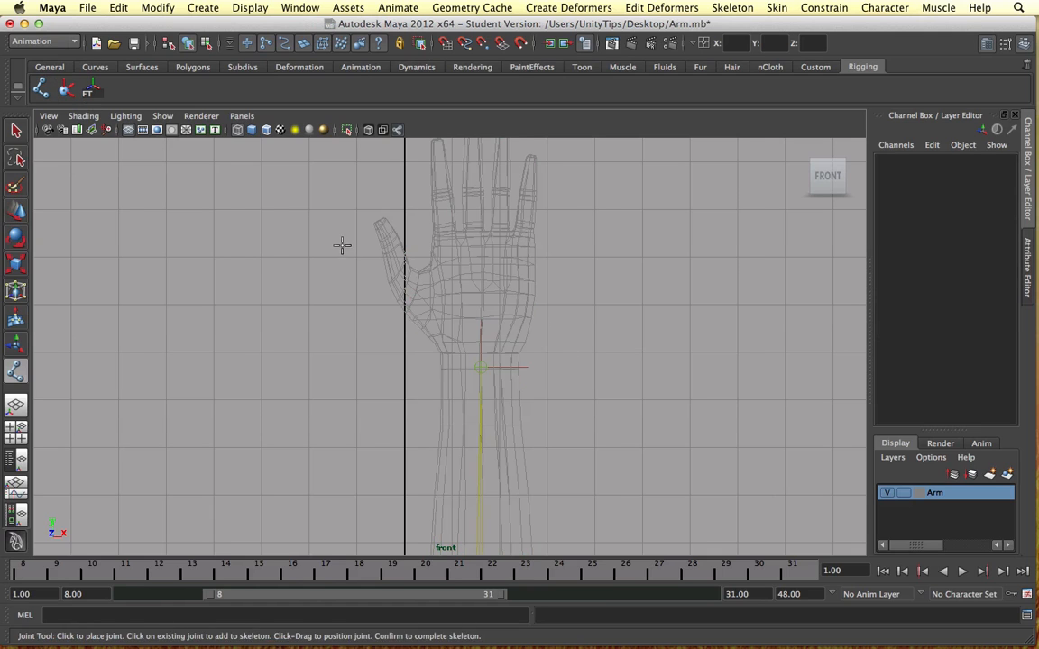
Draw joint chains from the wrist to the palm centre, thumb, index and middle fingers.
click(478, 370)
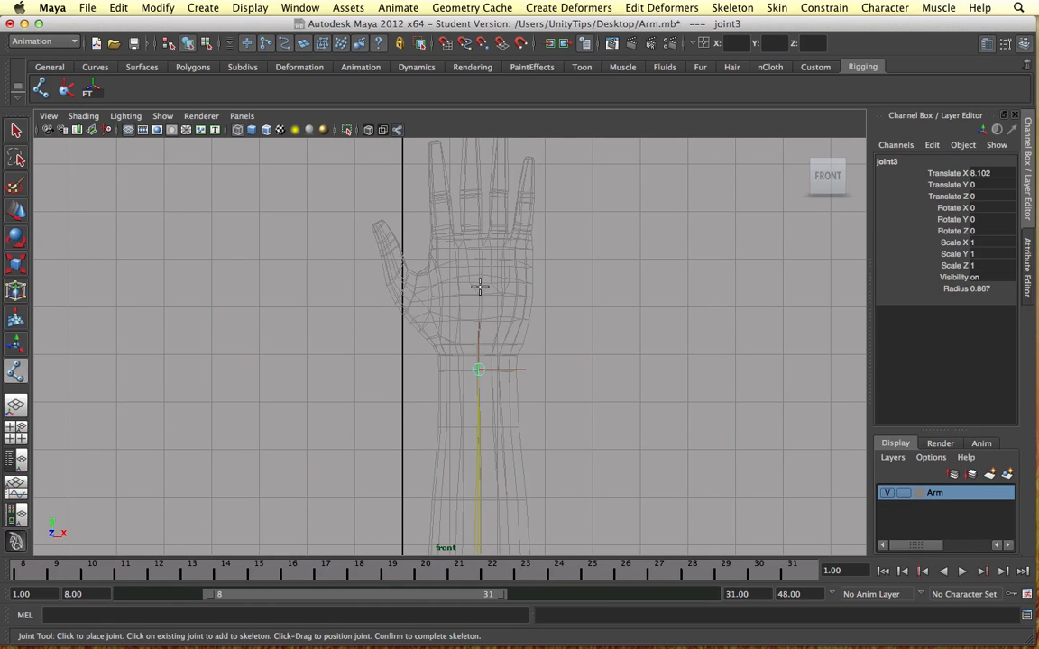
click(476, 266)
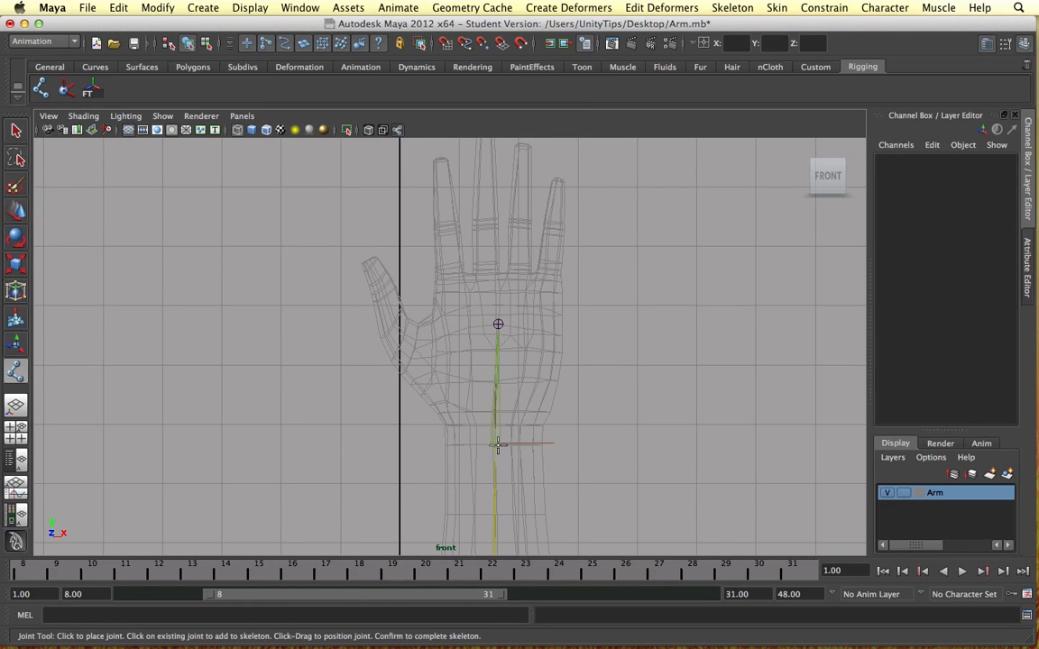
click(394, 318)
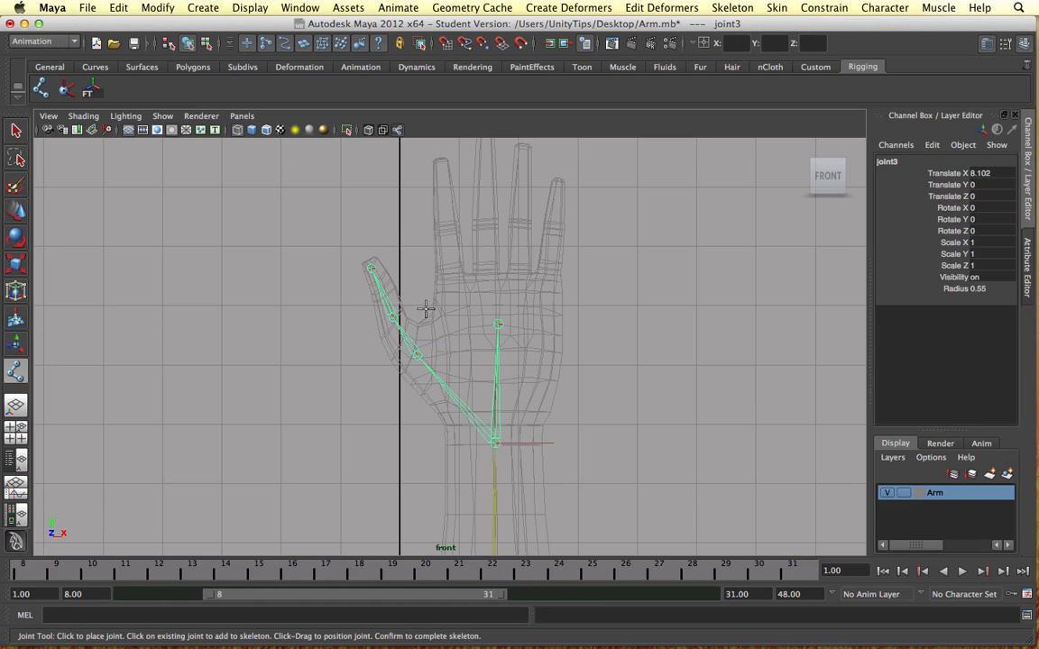
click(446, 224)
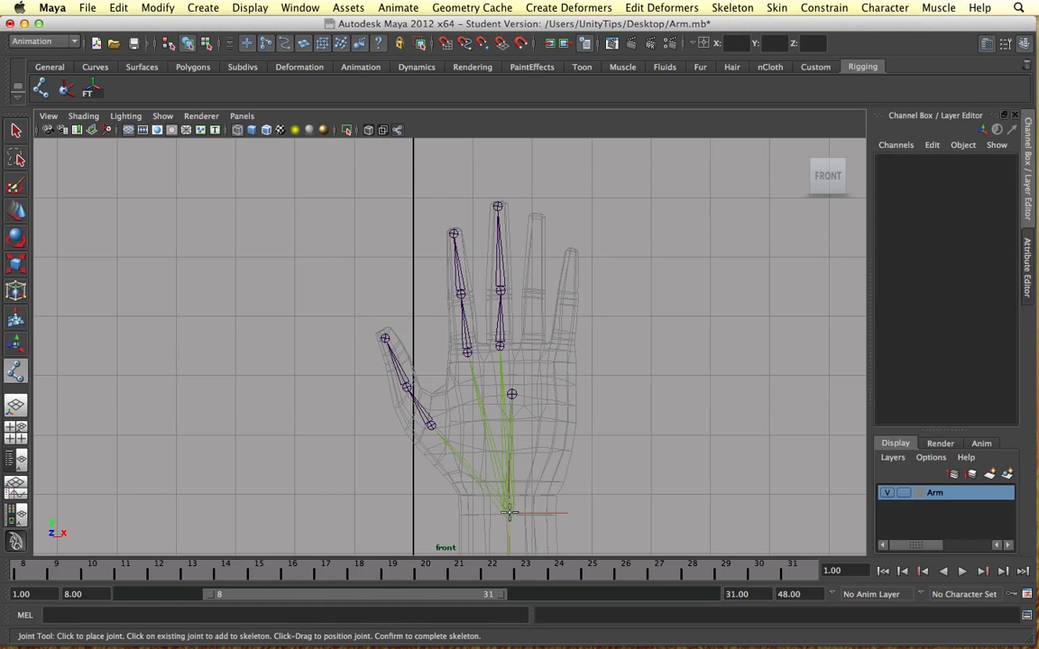
click(535, 289)
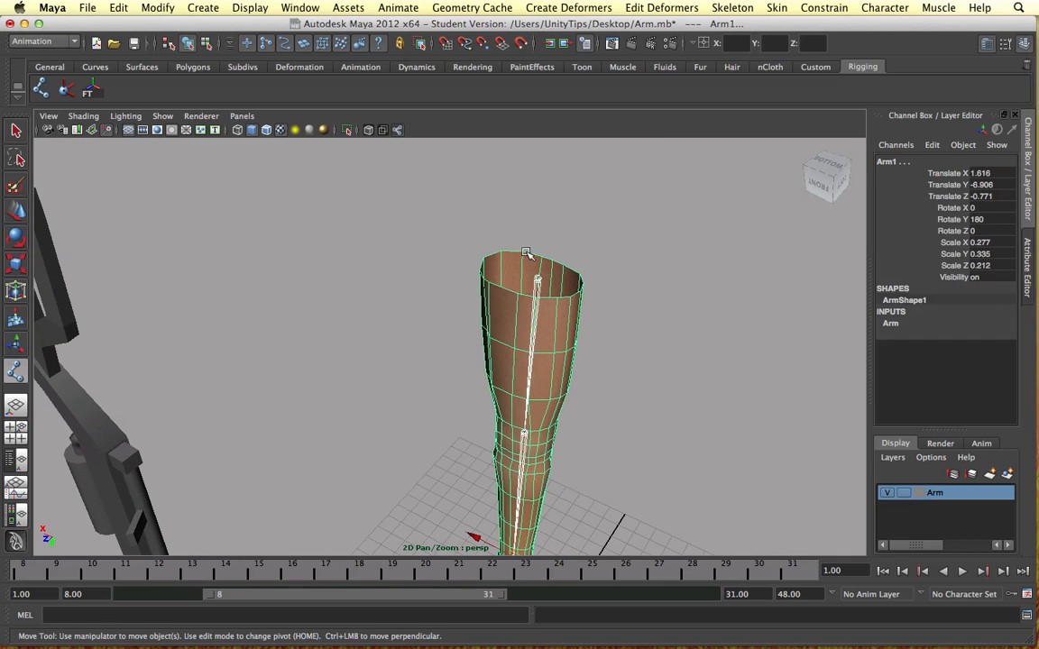
Smooth-bind the Arm mesh to the full arm, palm and finger skeleton.
click(776, 7)
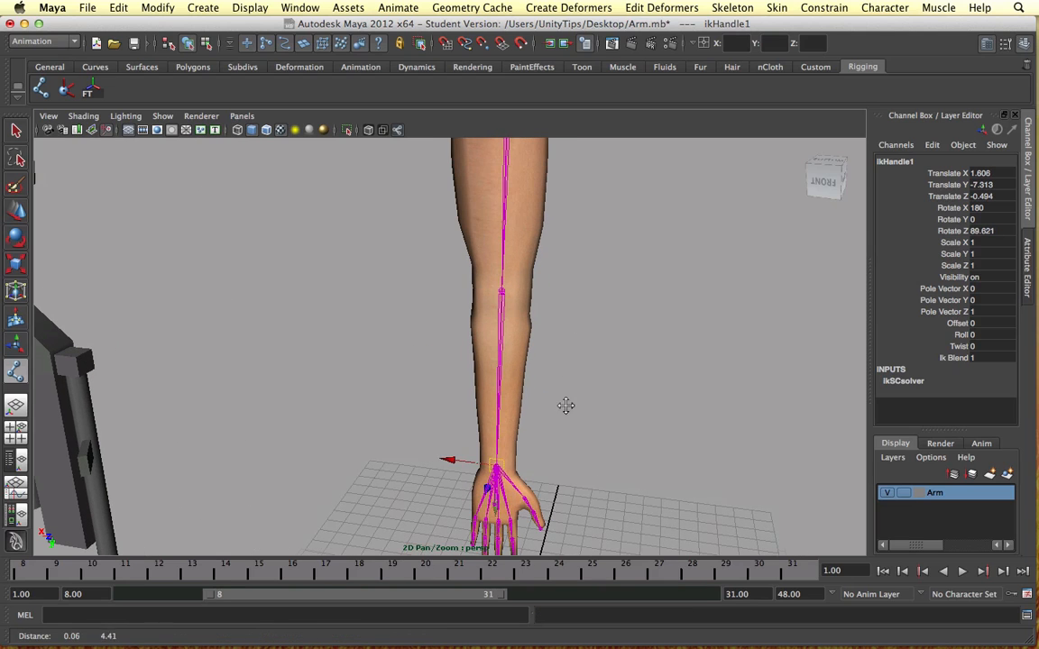
mouse_move(575, 357)
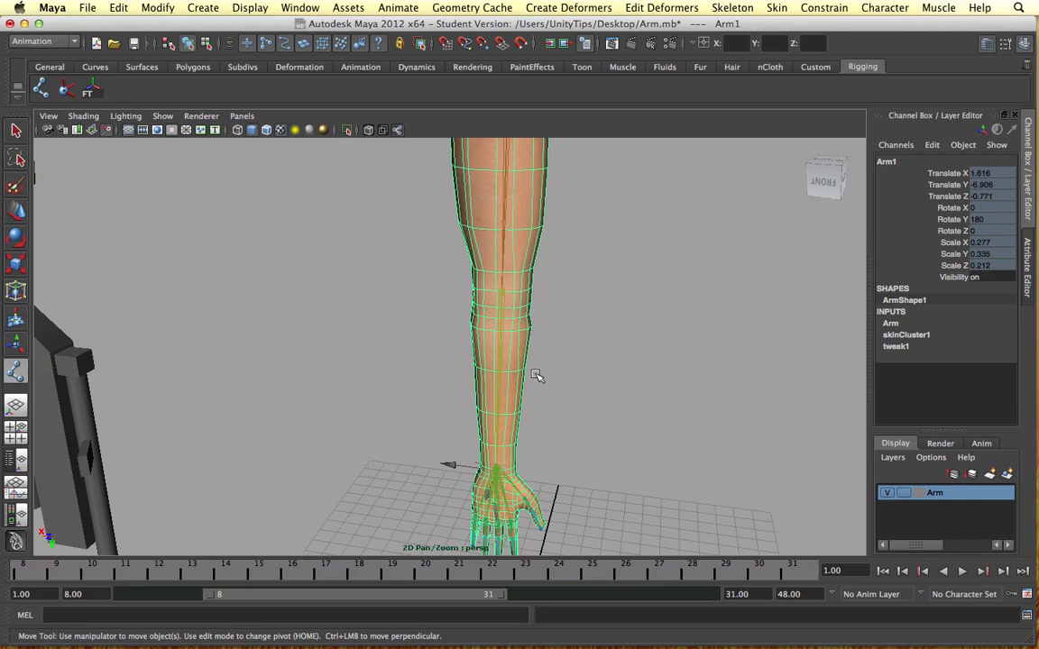
mouse_move(569, 348)
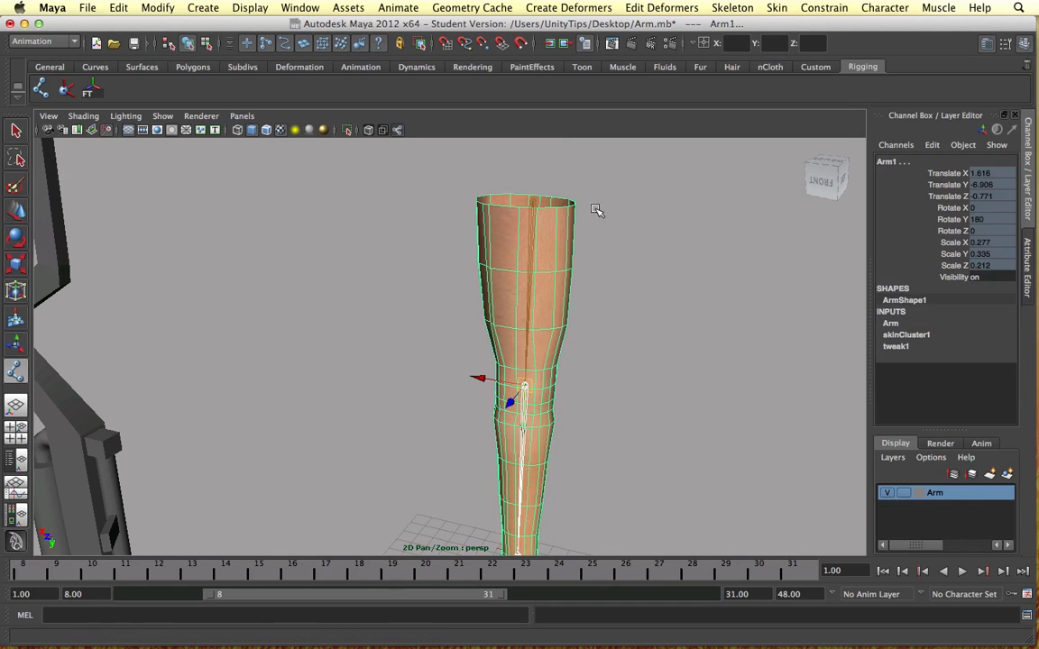
Start the Paint Skin Weights Tool on the arm and bring up its settings.
click(776, 7)
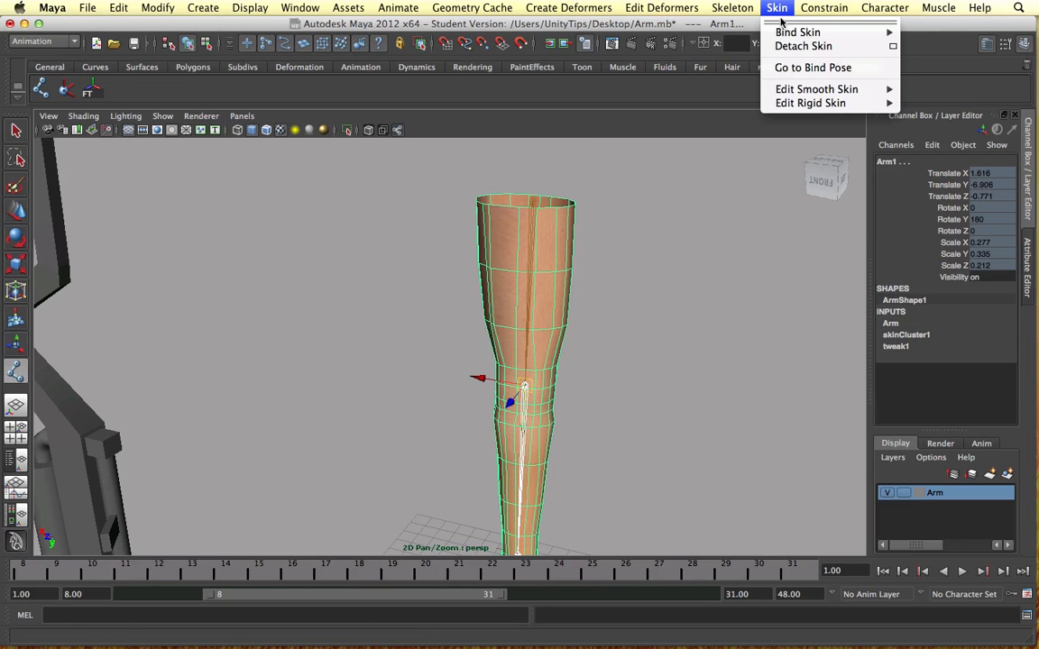
mouse_move(810, 103)
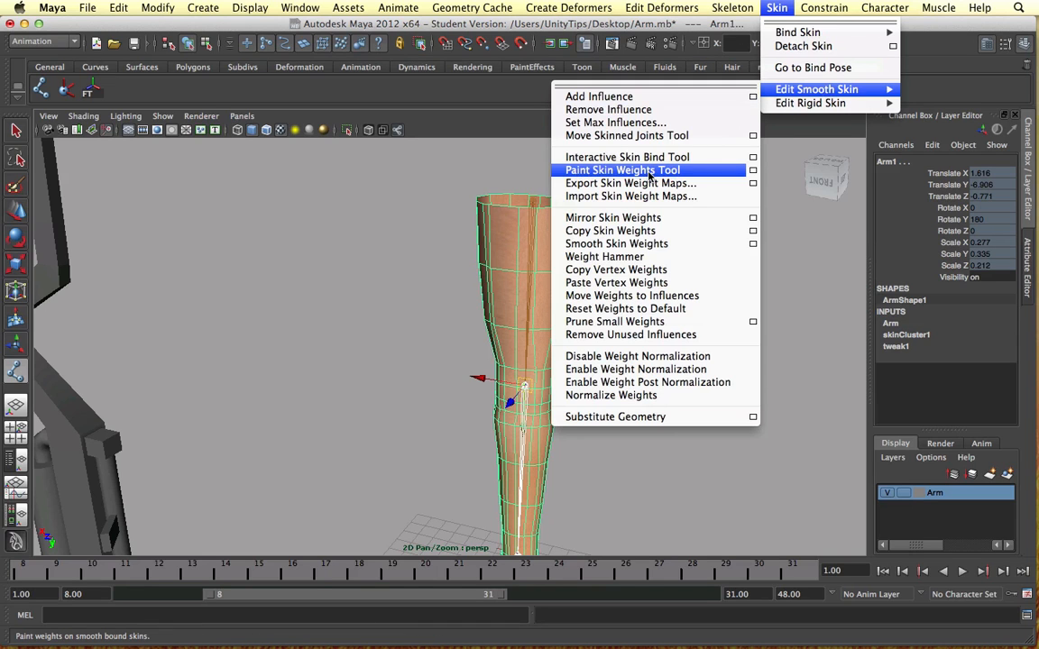
click(623, 170)
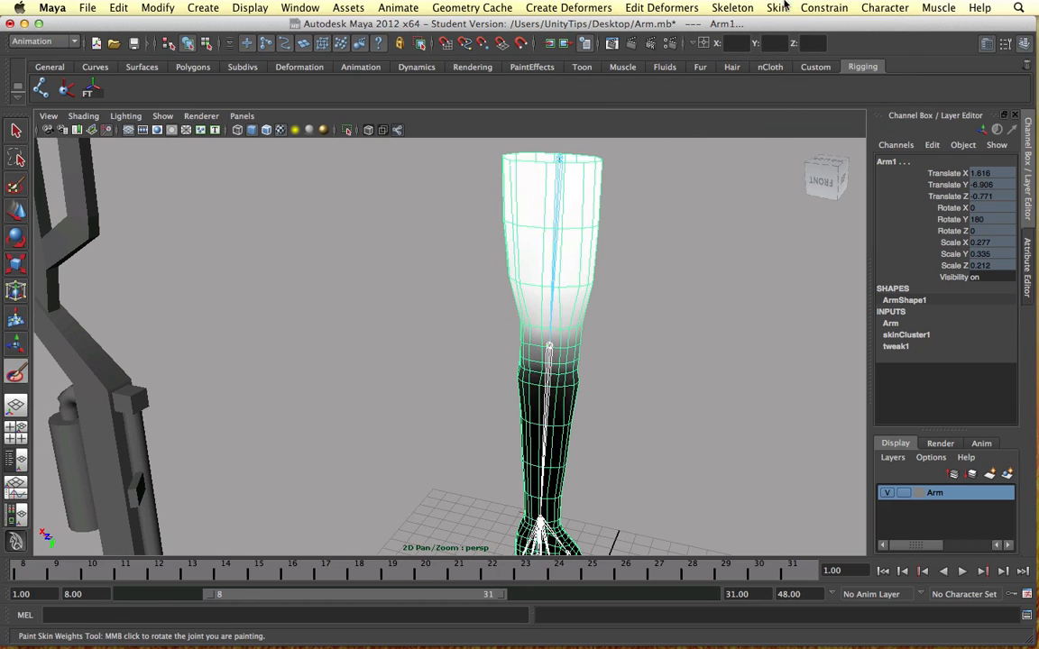
click(776, 7)
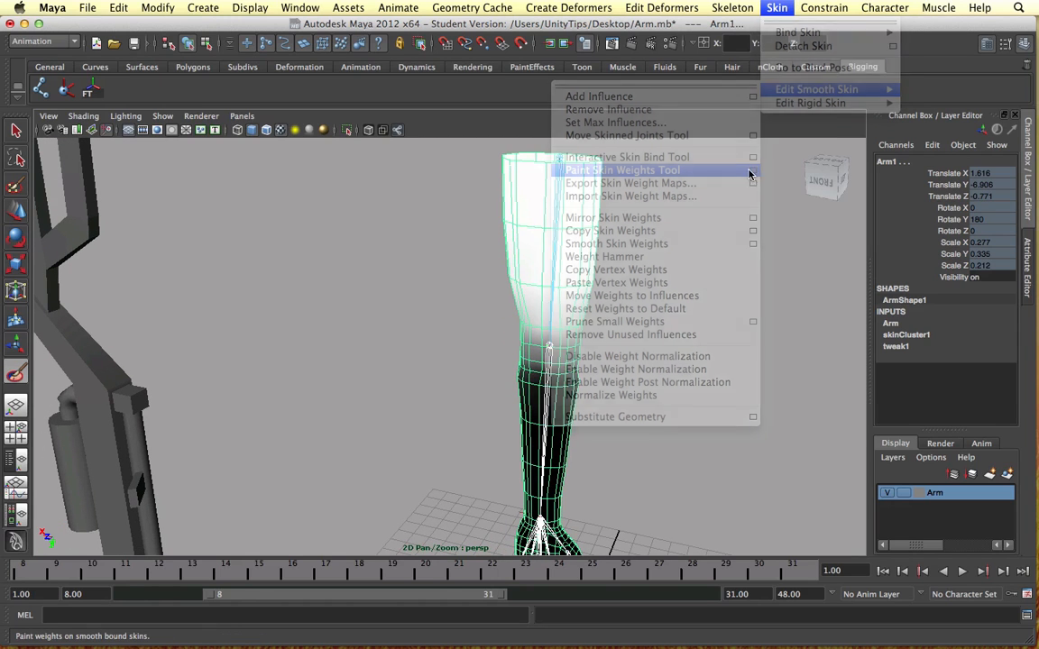
click(623, 171)
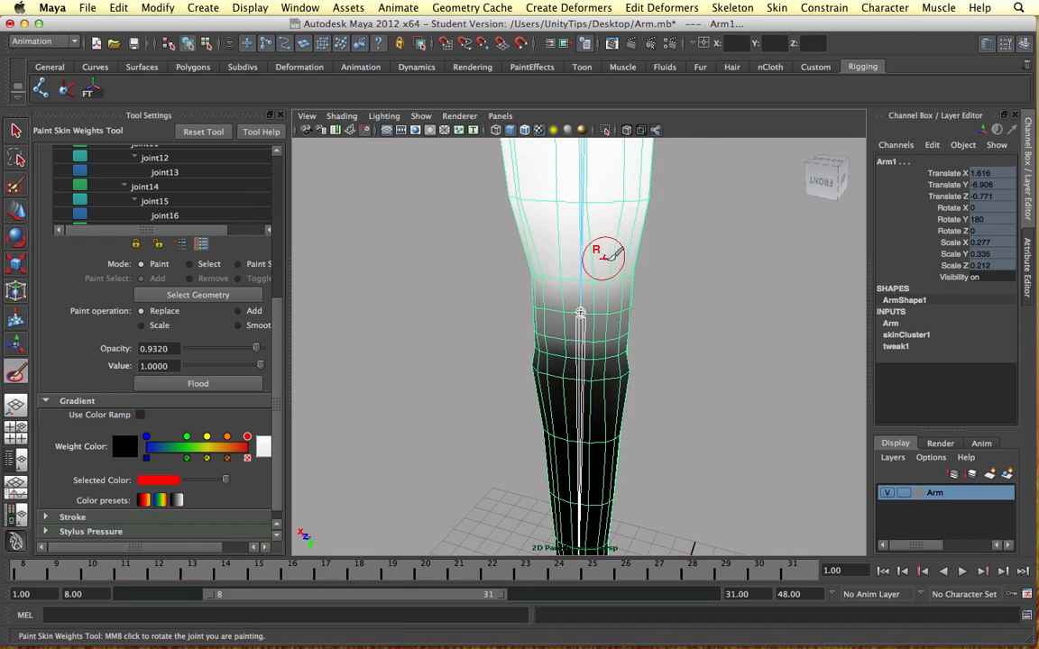
mouse_move(627, 331)
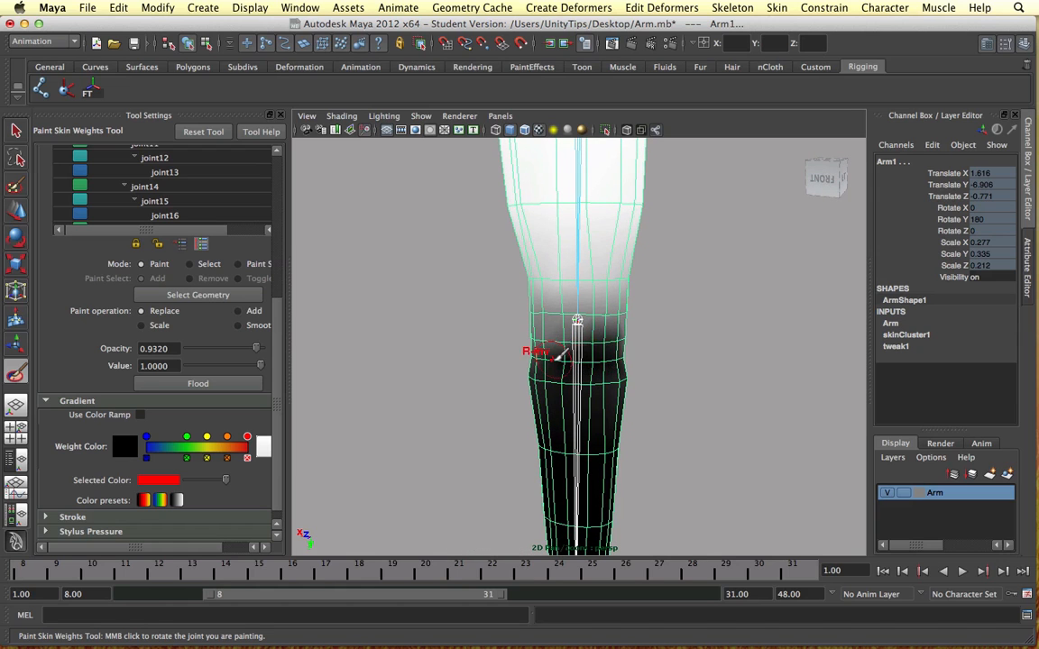
Brush over the elbow vertices to soften the white-to-black weight blend.
drag(577, 342, 631, 334)
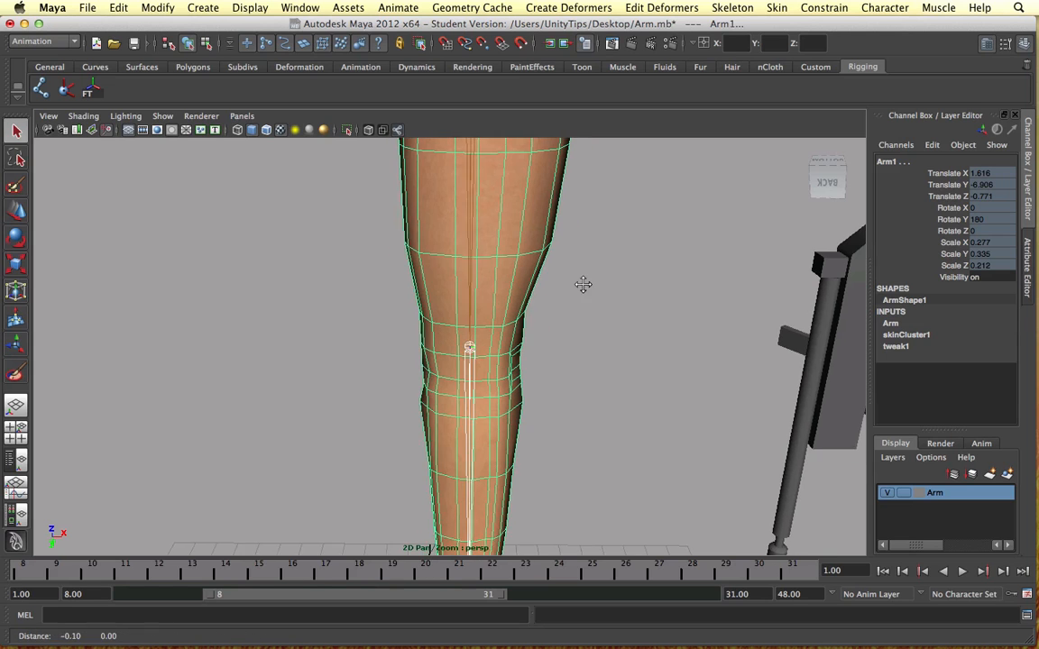
Bend the arm at the elbow with ikHandle1, then return it to hanging straight.
drag(583, 285, 649, 376)
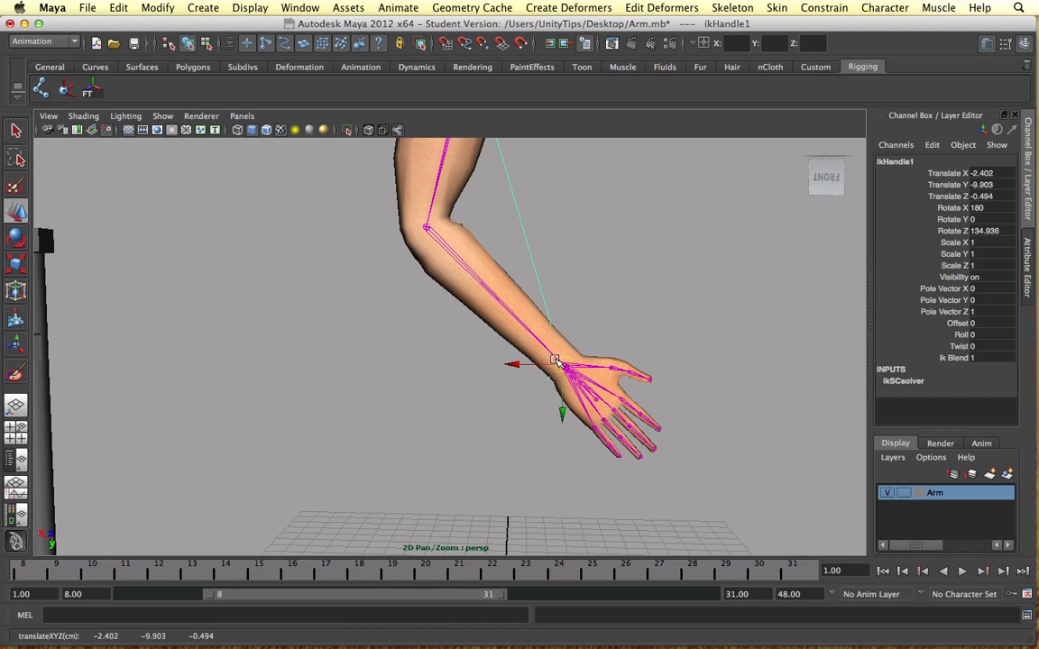
drag(560, 370, 641, 279)
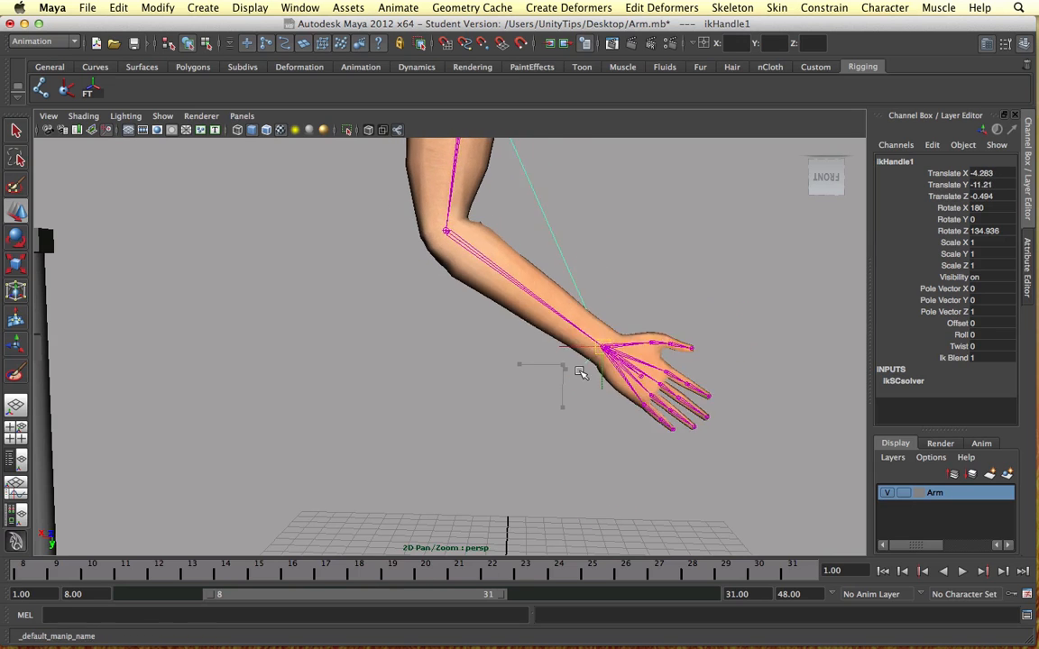
drag(582, 370, 483, 419)
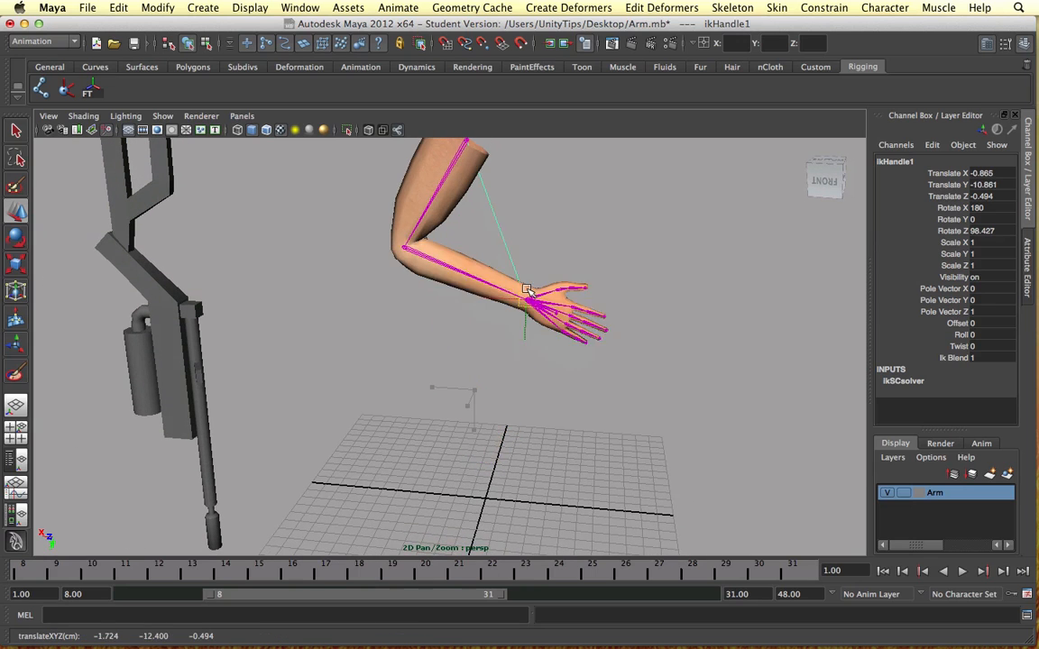
drag(526, 289, 505, 366)
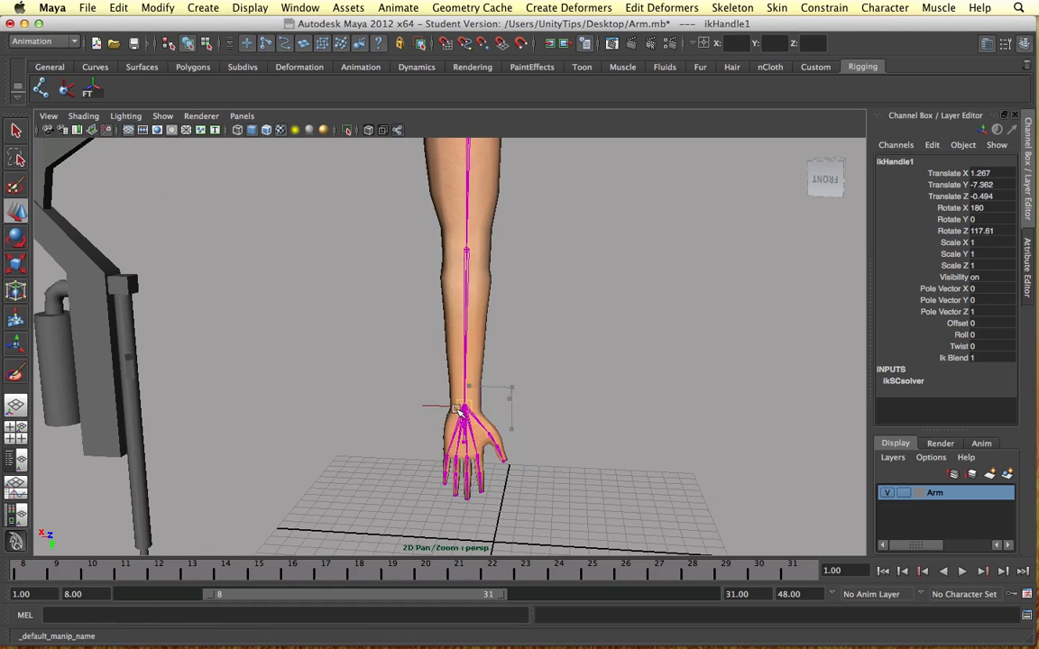
drag(460, 361, 537, 336)
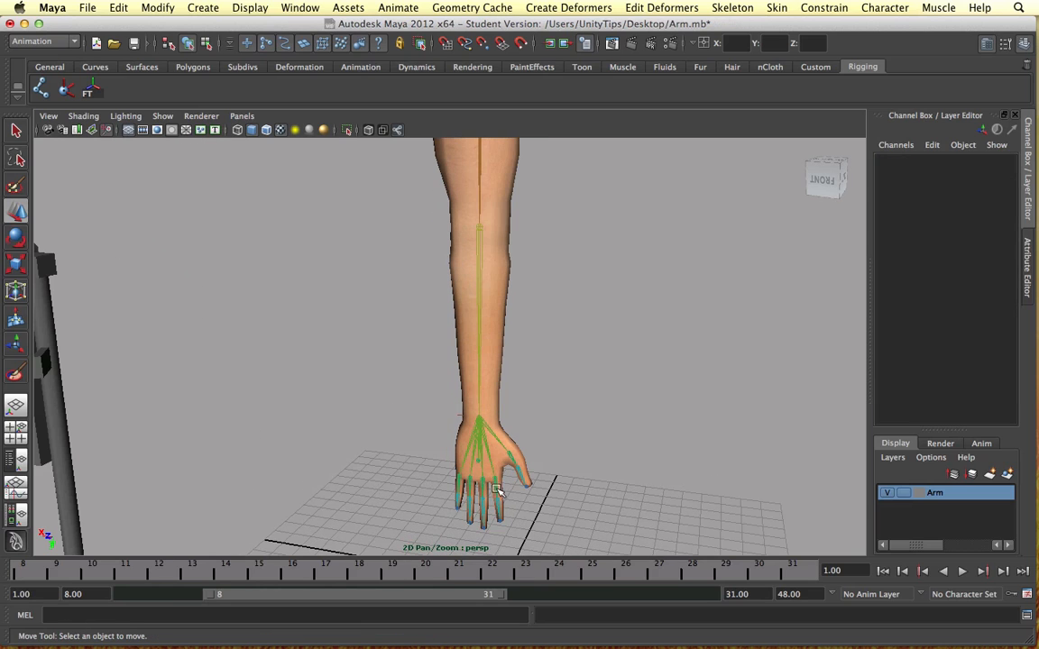
mouse_move(503, 515)
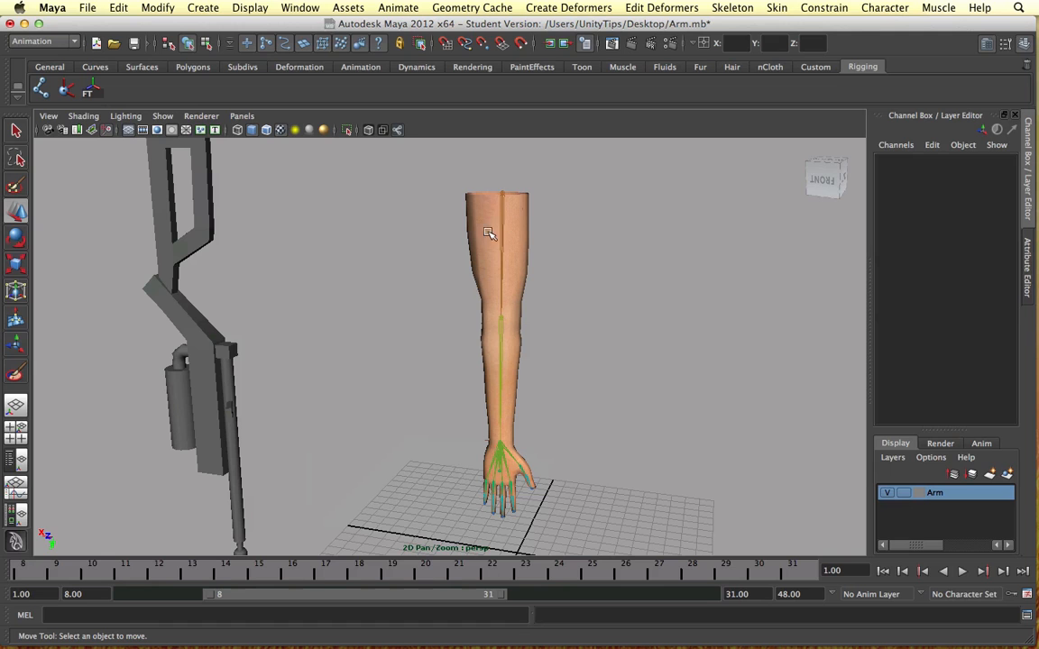
drag(490, 234, 481, 329)
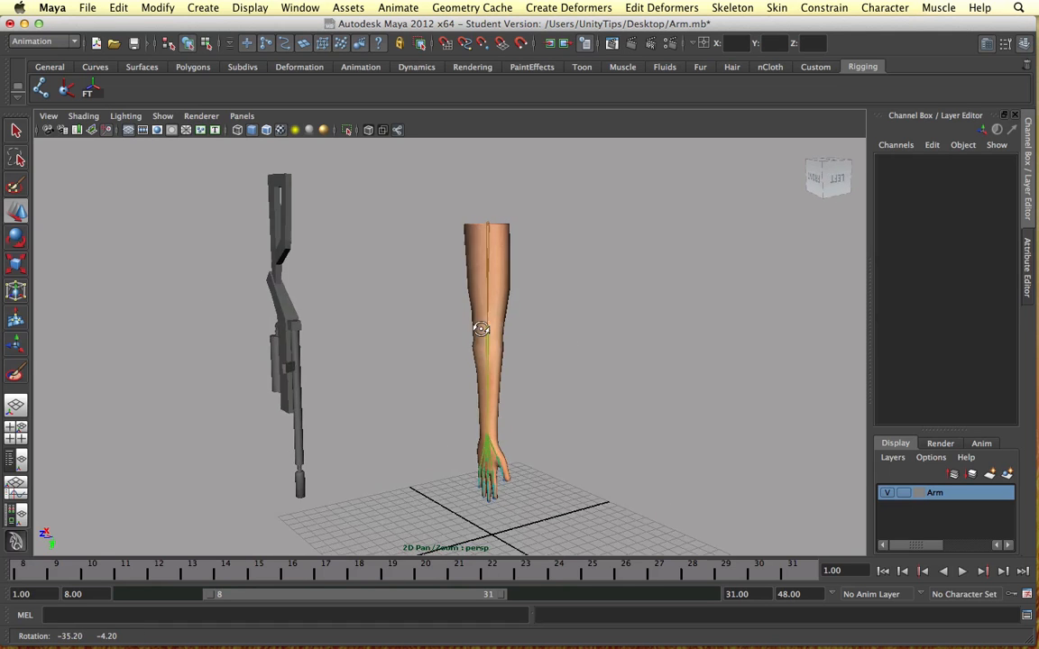
drag(481, 330, 386, 322)
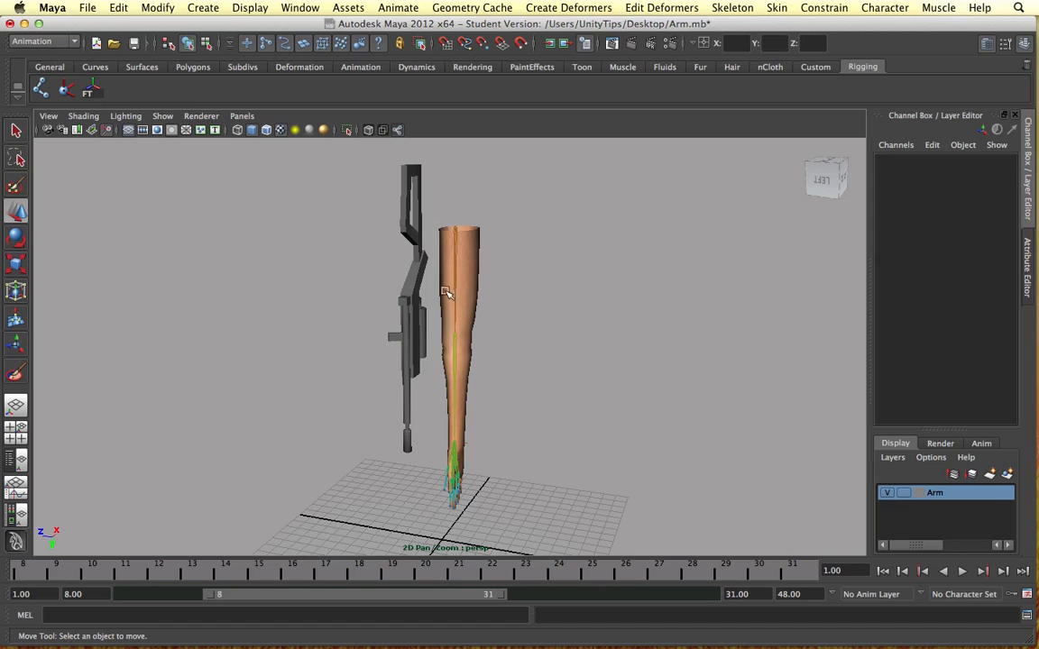
drag(447, 291, 461, 404)
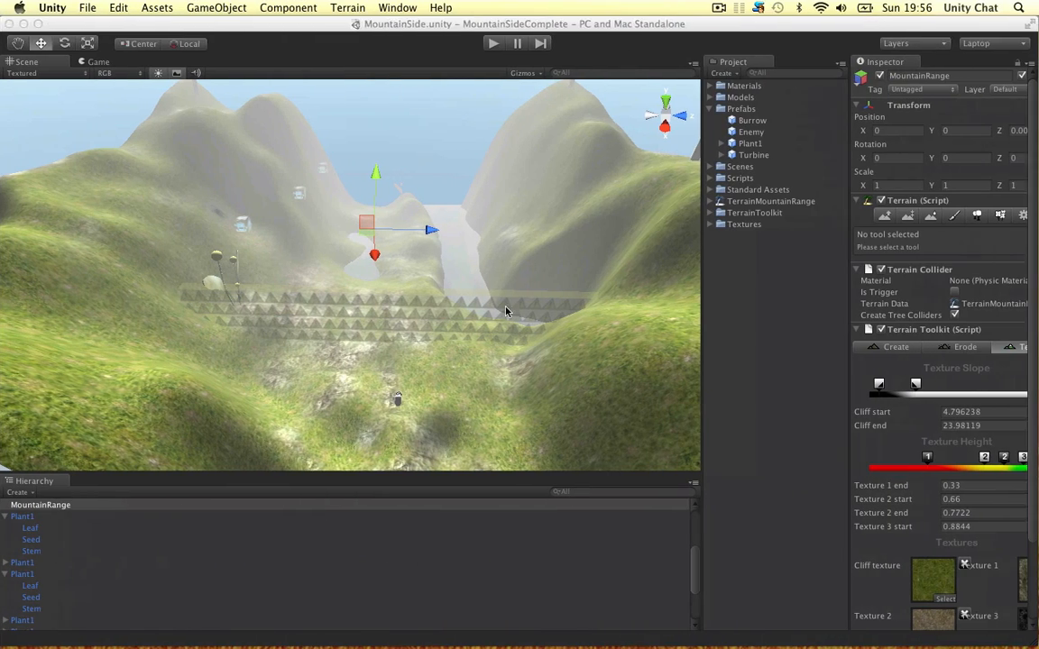
mouse_move(388, 194)
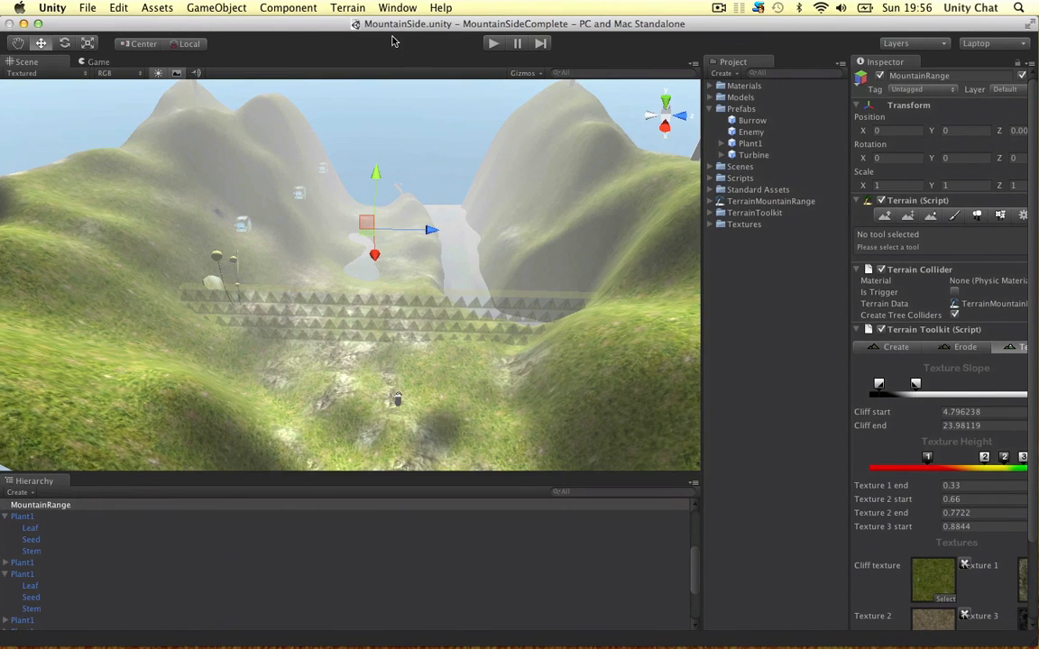
mouse_move(612, 250)
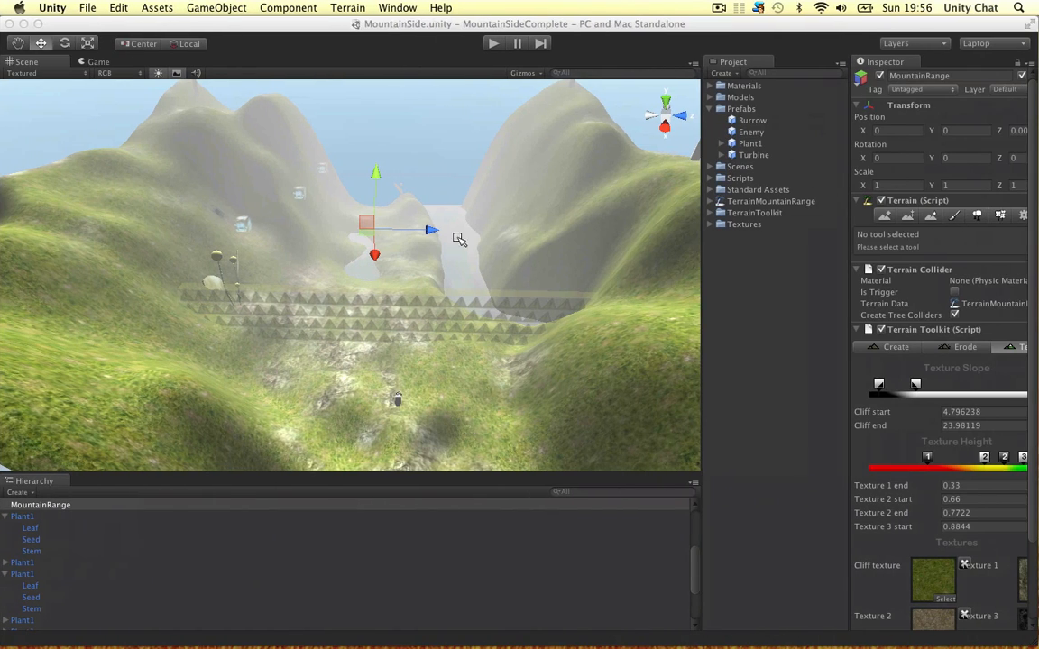
mouse_move(845, 190)
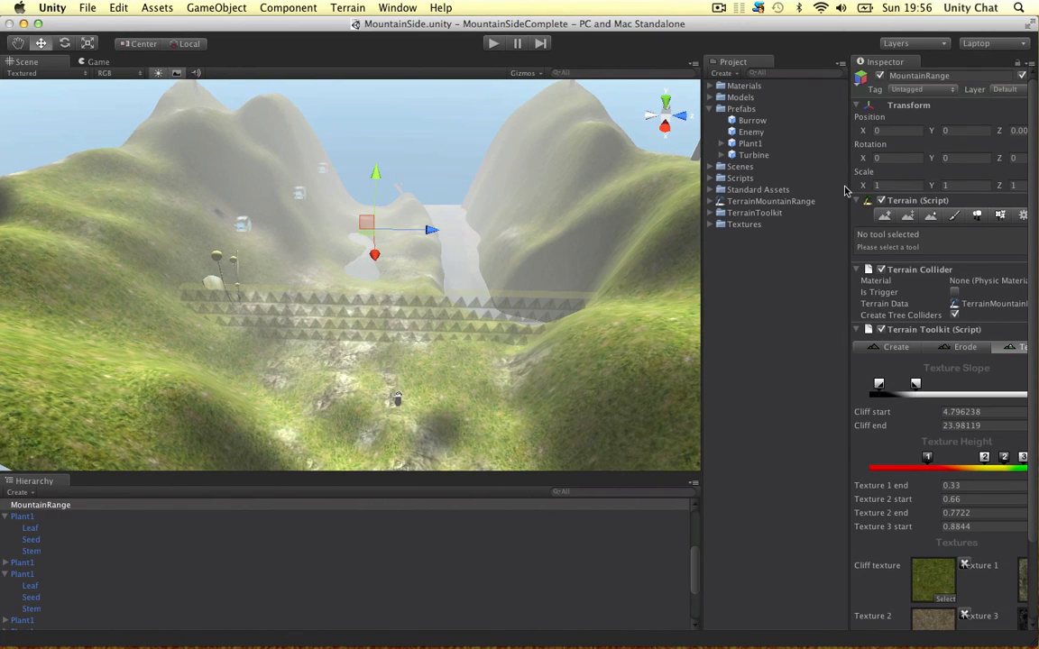